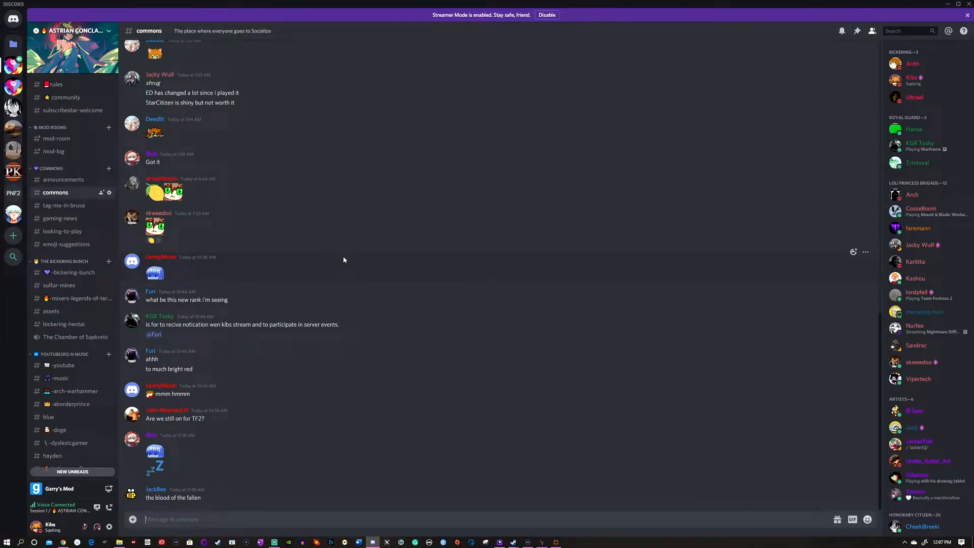
mouse_move(584, 238)
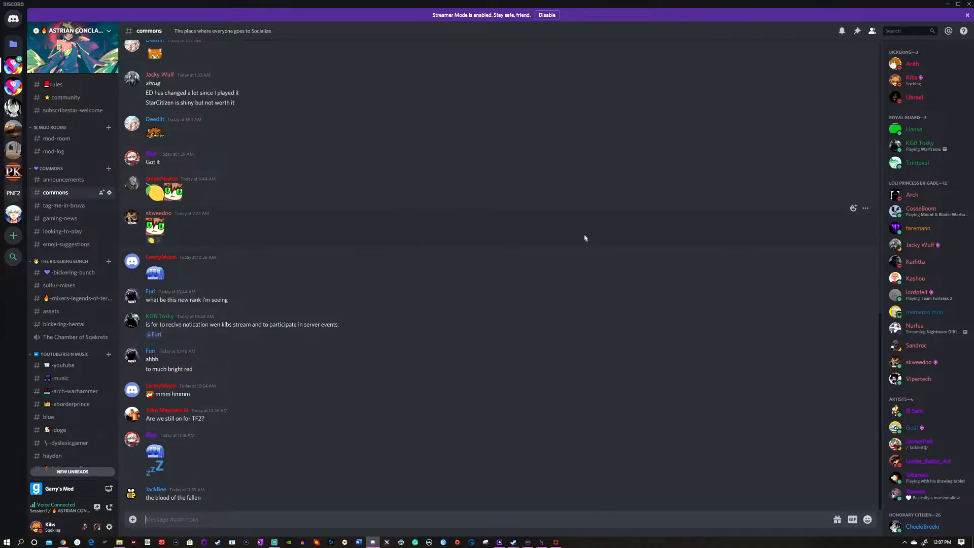
mouse_move(566, 217)
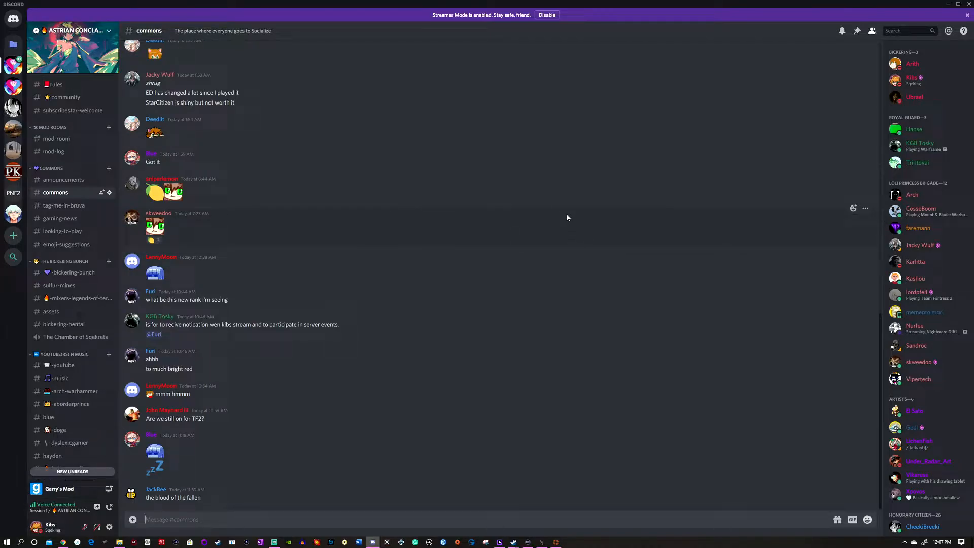
mouse_move(555, 222)
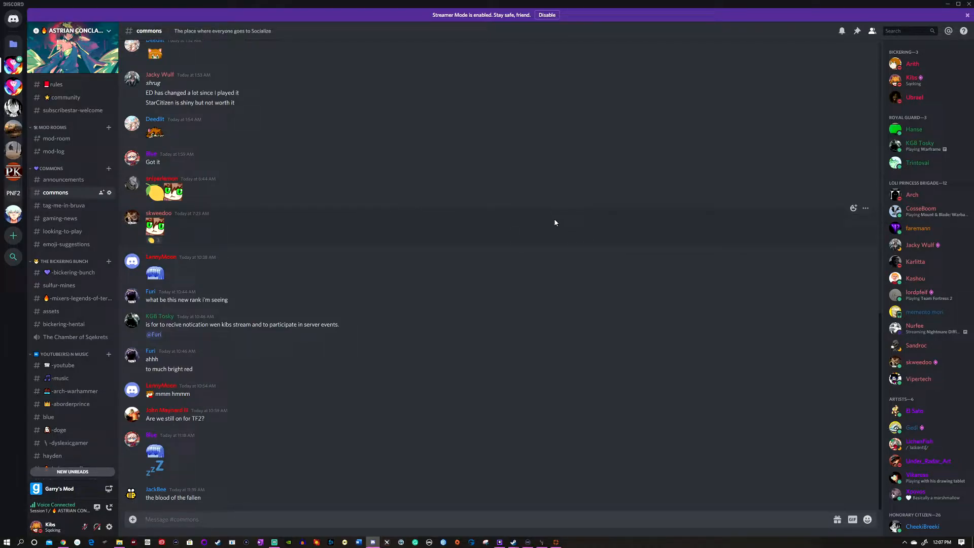
mouse_move(515, 214)
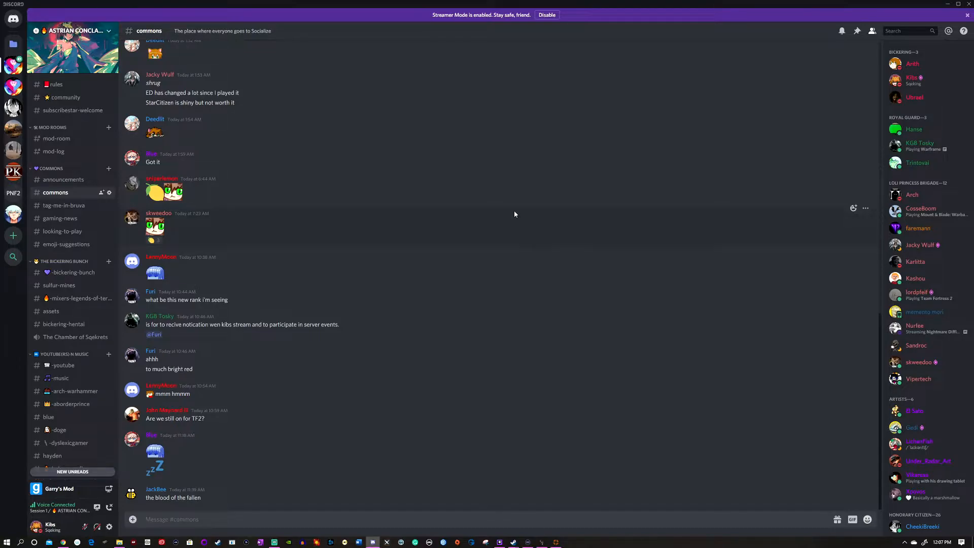
mouse_move(540, 165)
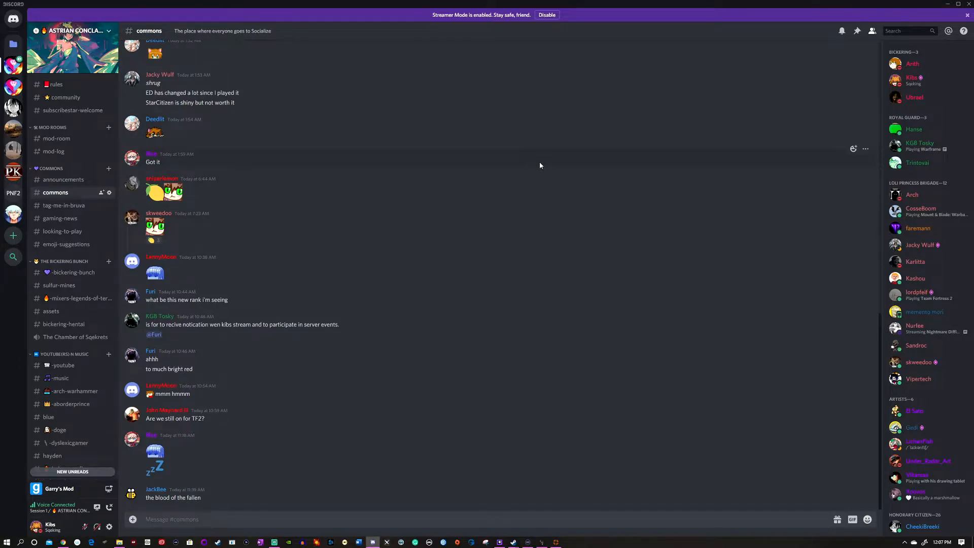
mouse_move(288, 213)
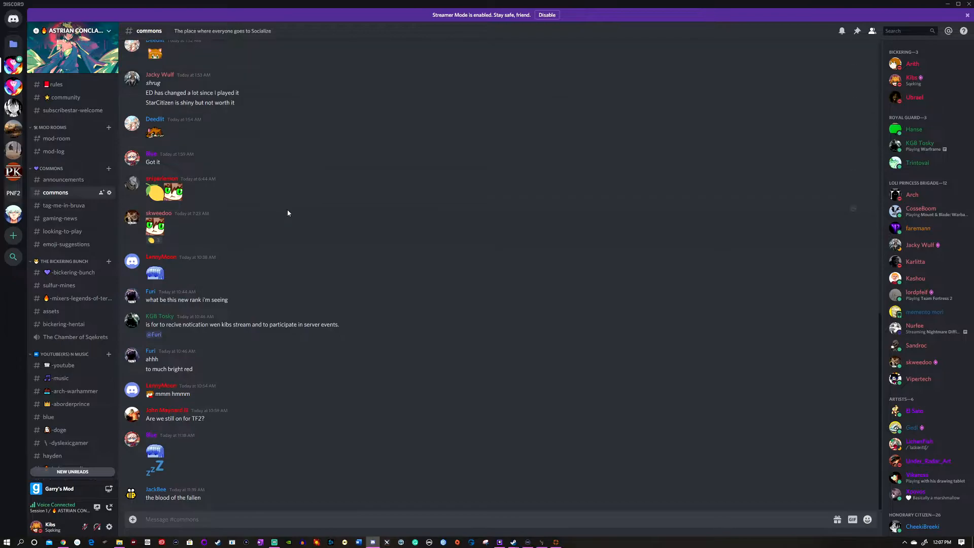
Open the #tag-me-in-bruva channel with its role-request messages
scroll(up, 3)
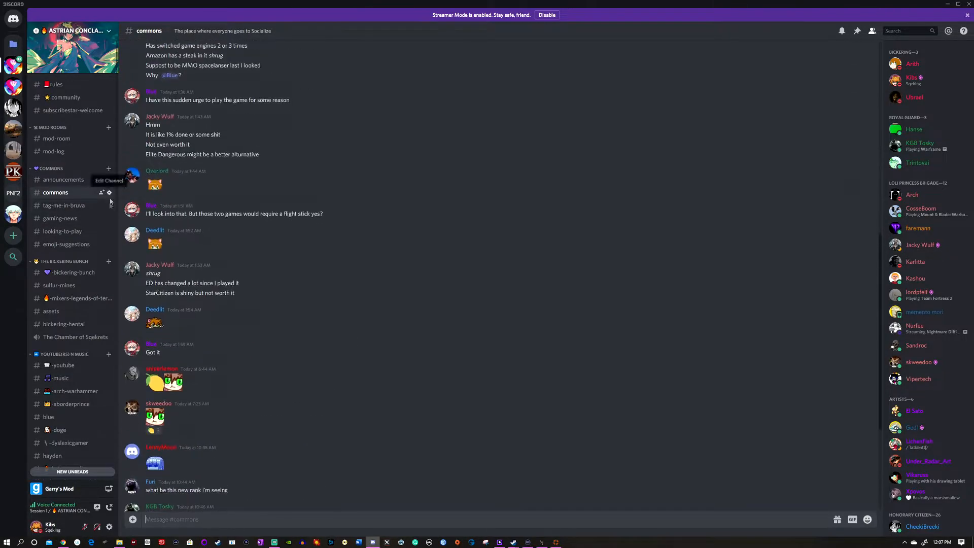
mouse_move(109, 205)
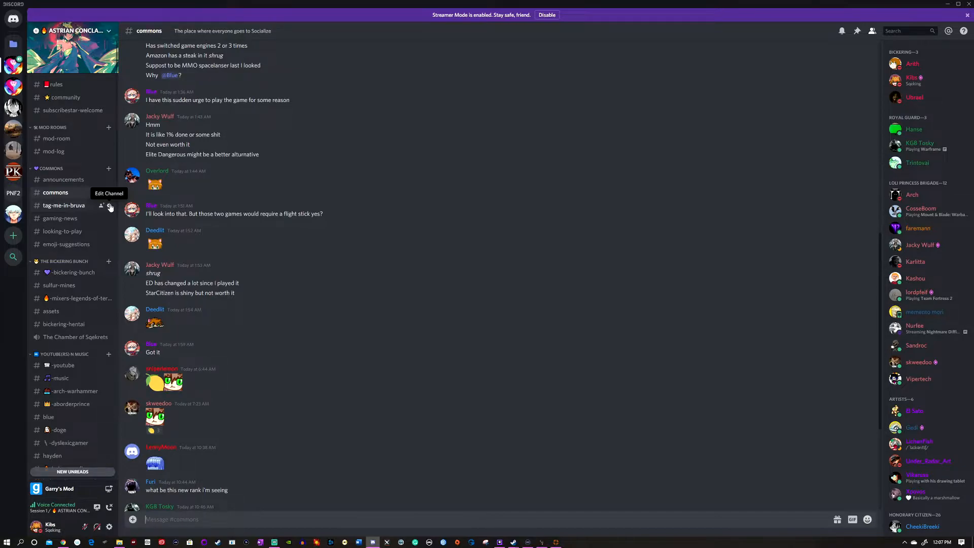
mouse_move(60, 218)
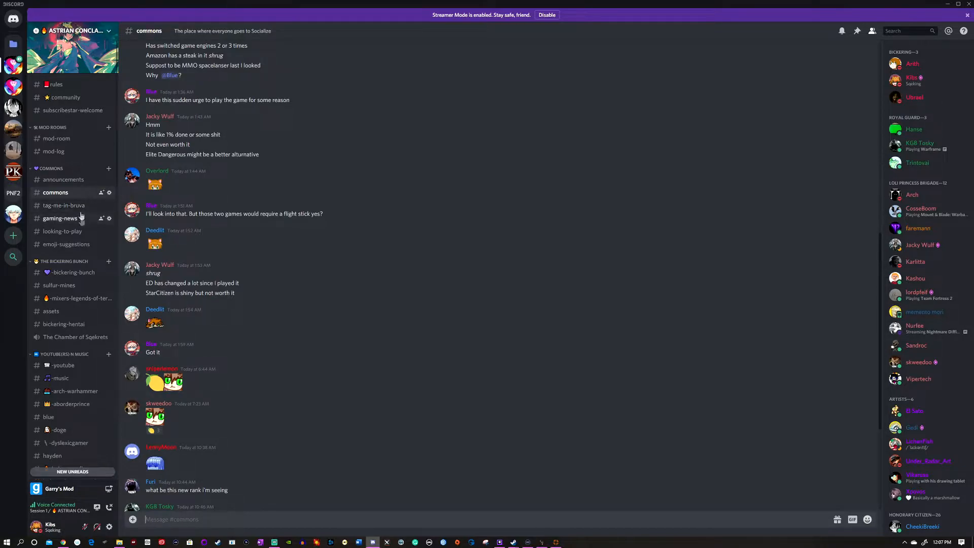
mouse_move(63, 206)
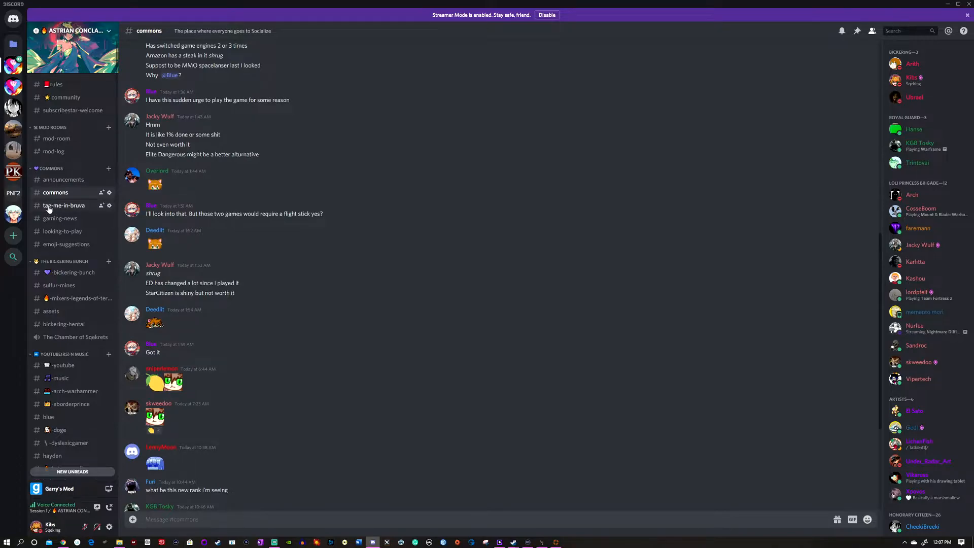
mouse_move(61, 218)
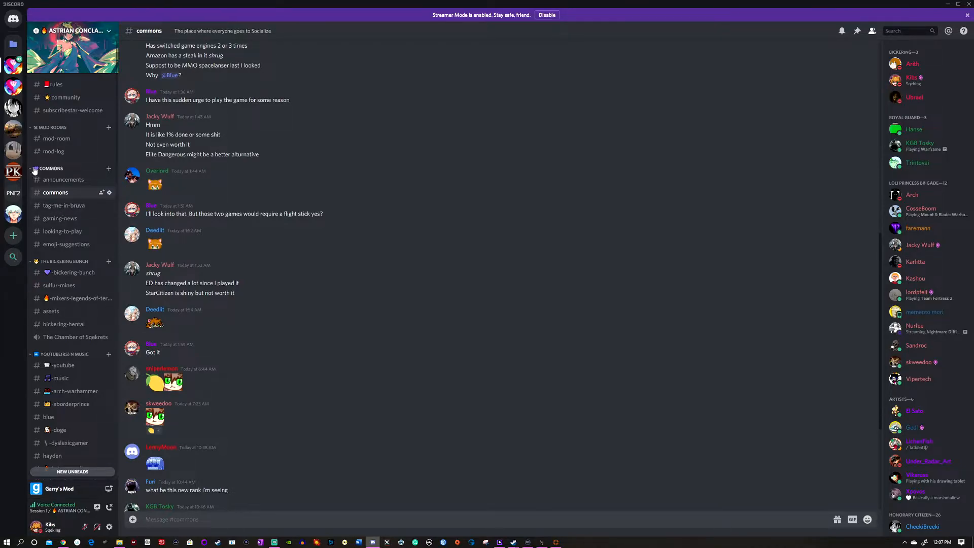
click(63, 205)
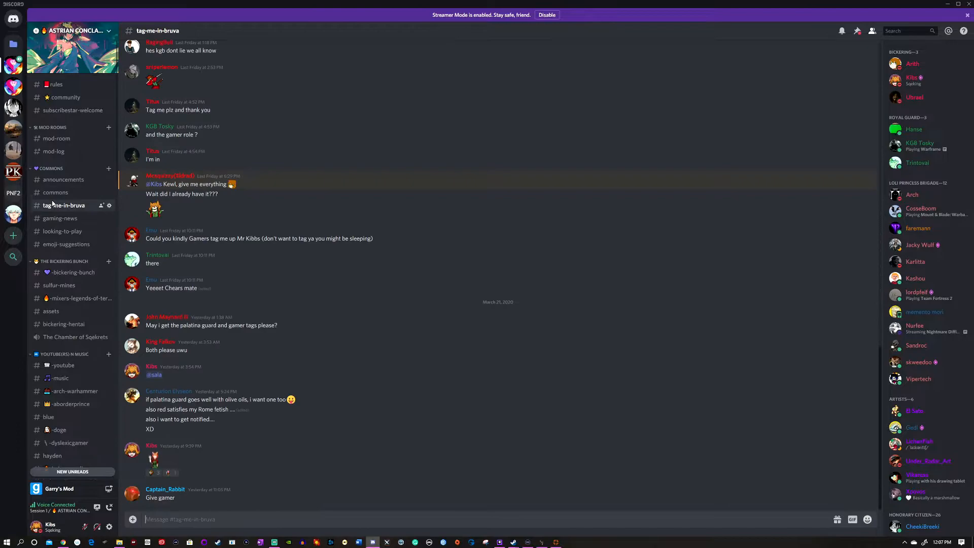
mouse_move(60, 218)
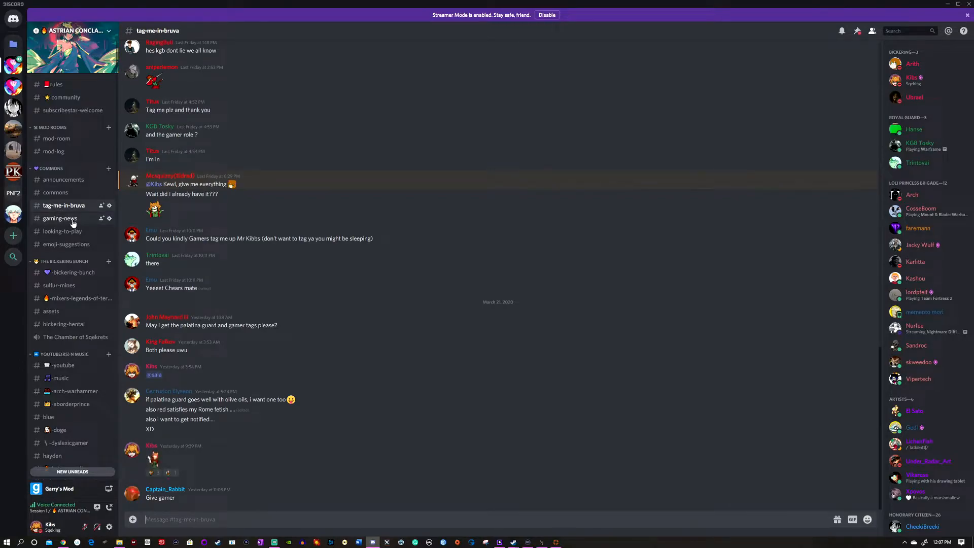
mouse_move(115, 232)
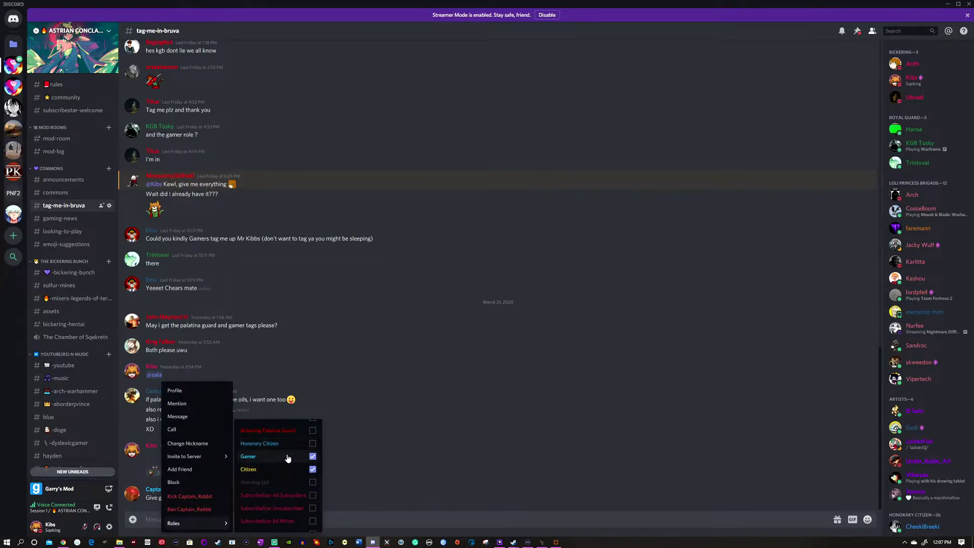
mouse_move(282, 430)
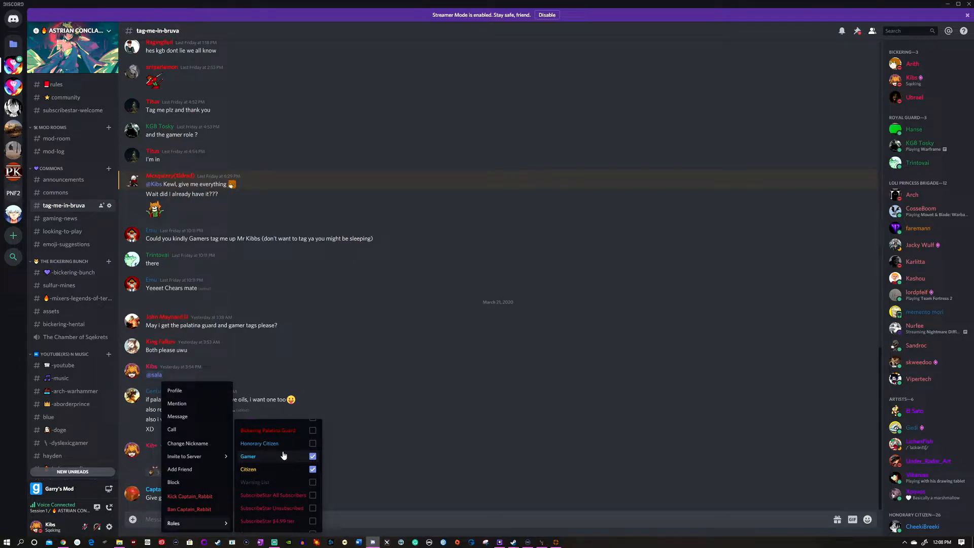
mouse_move(260, 443)
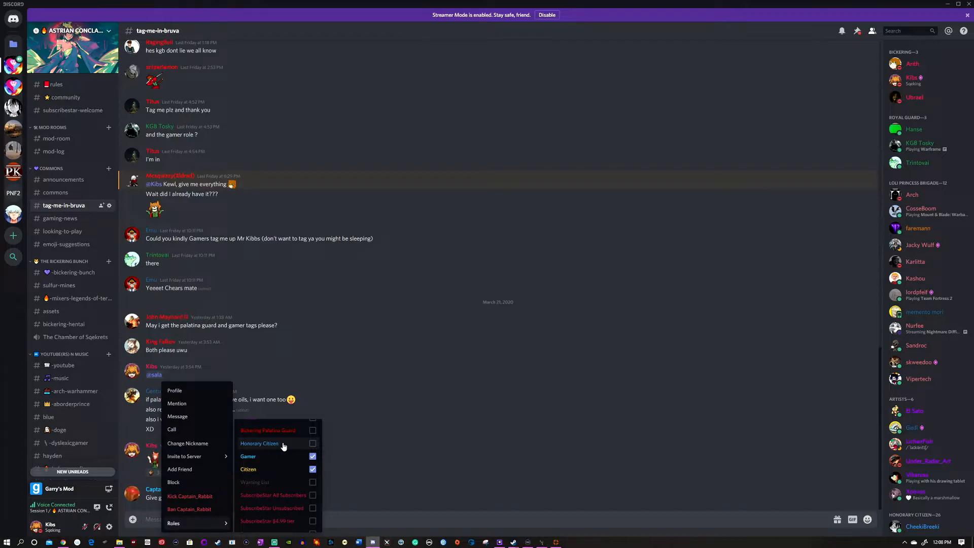
mouse_move(266, 460)
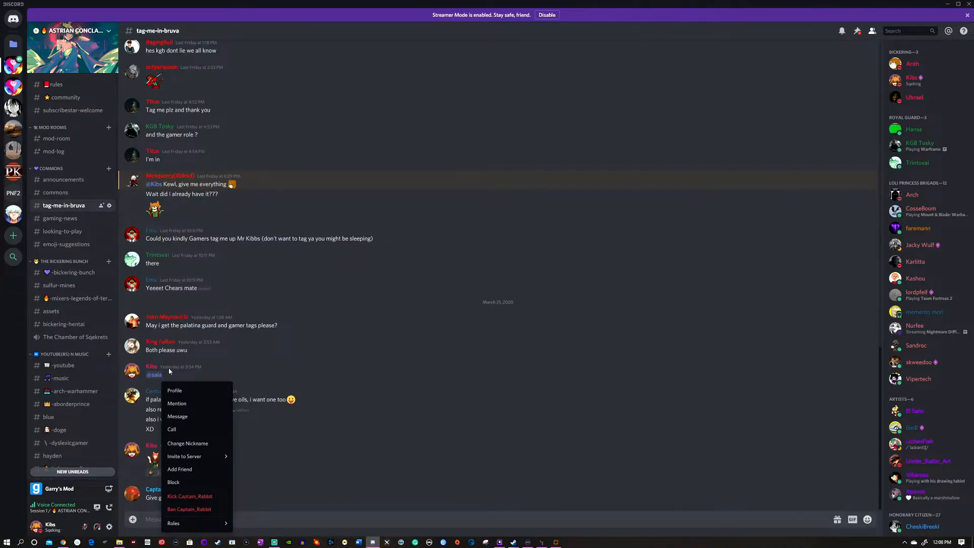
mouse_move(222, 518)
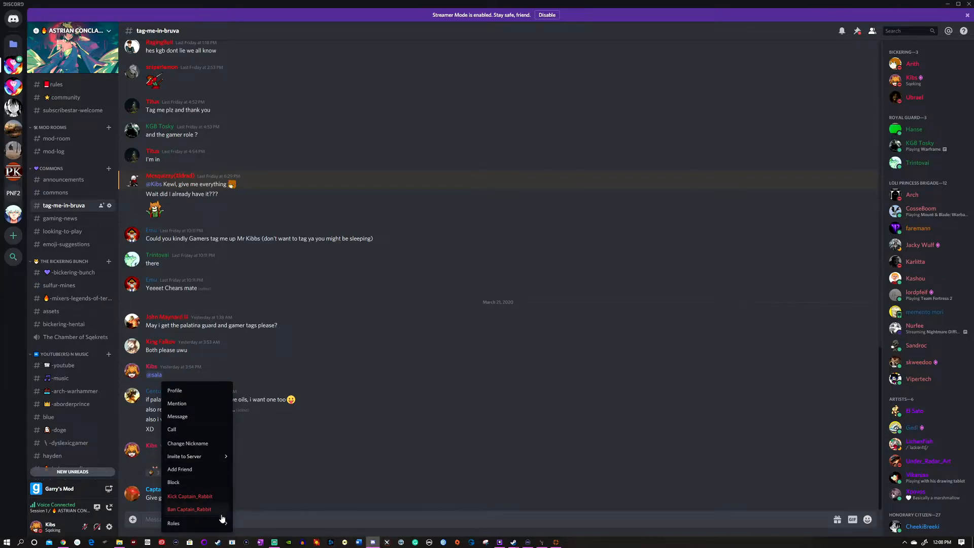
Check the member's roles, Gamer and Citizen, then dismiss the member menu
click(174, 523)
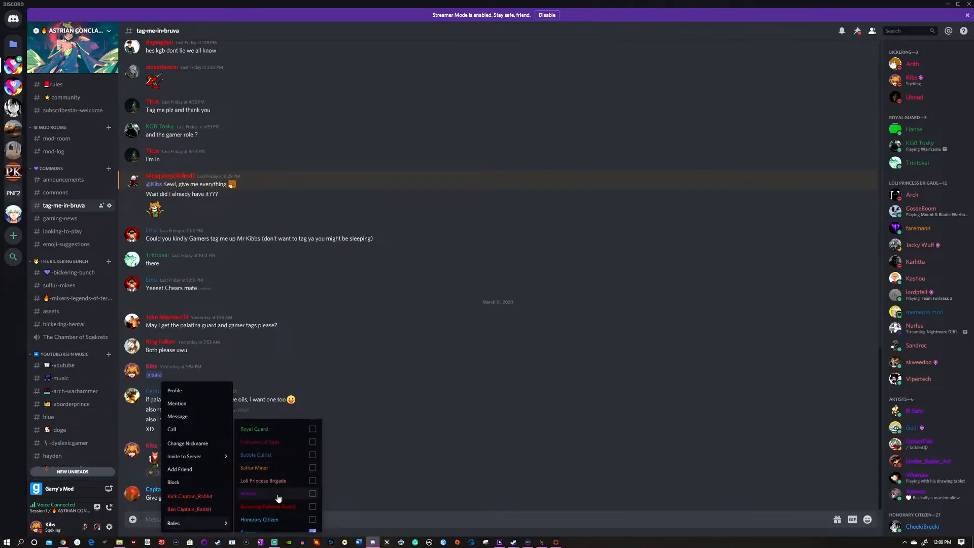
mouse_move(285, 507)
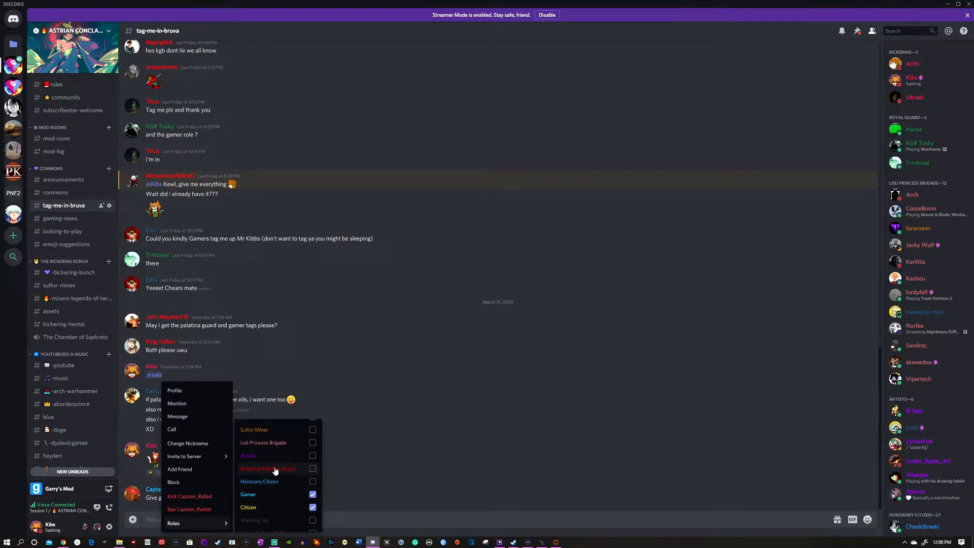
mouse_move(298, 470)
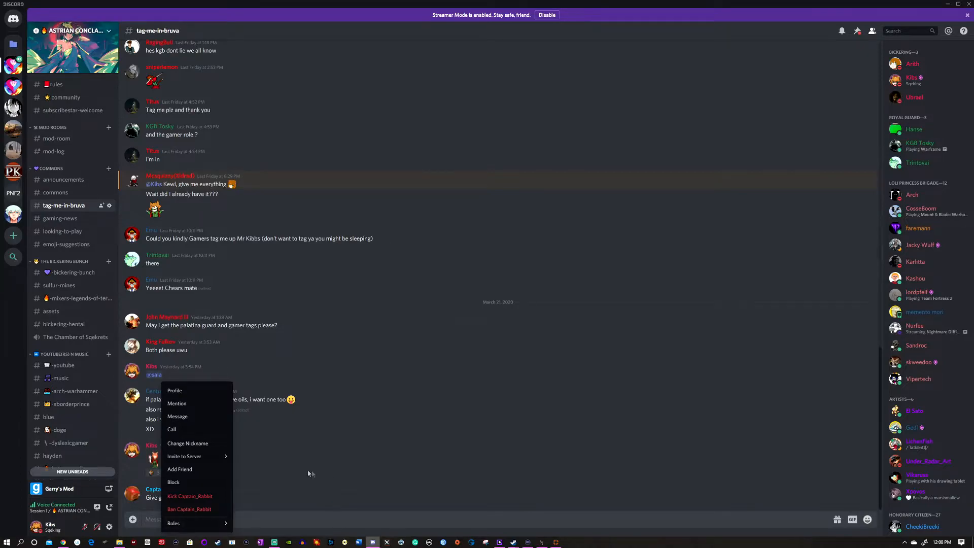
click(174, 522)
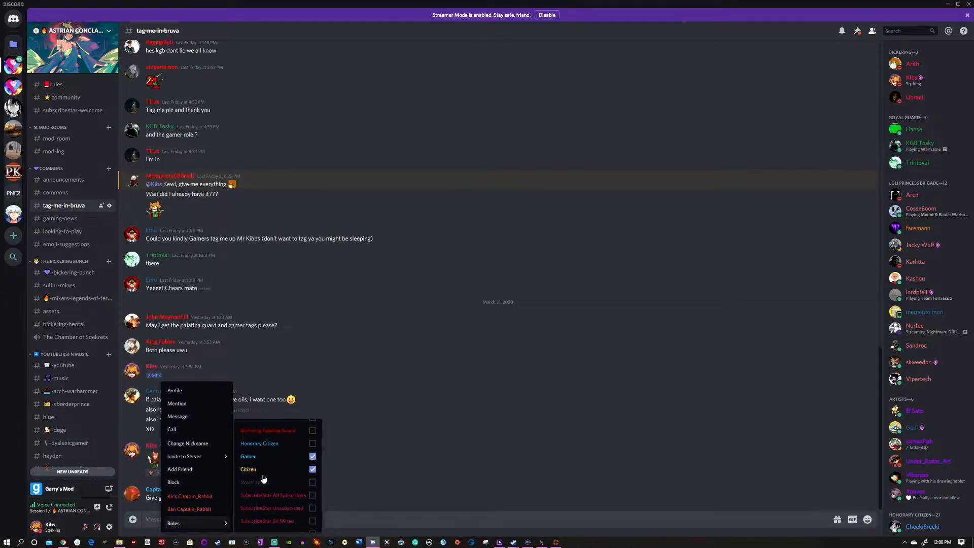
mouse_move(261, 440)
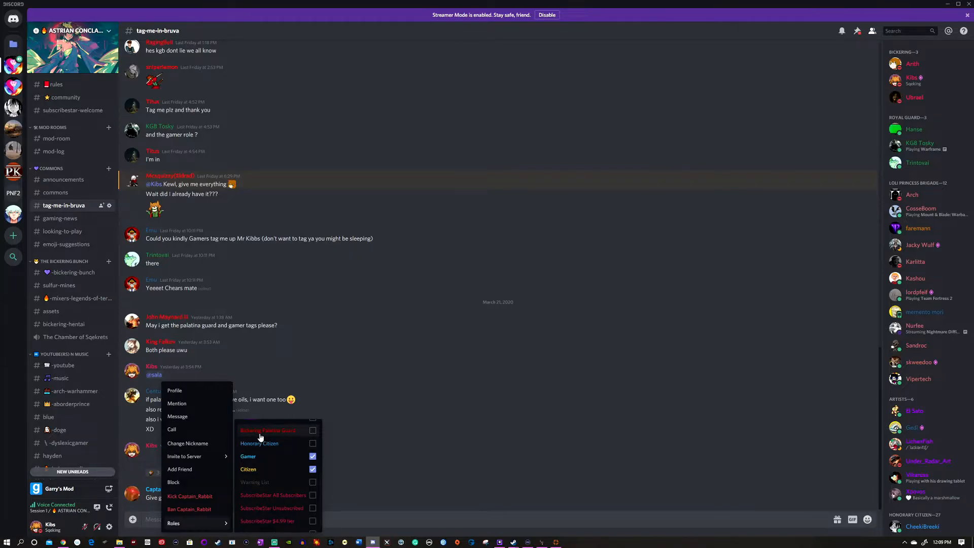
mouse_move(270, 457)
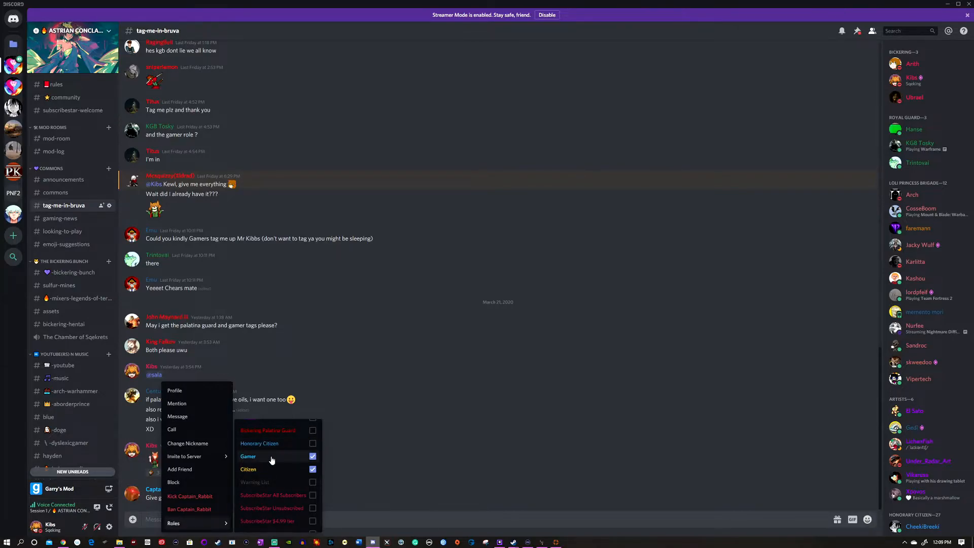
mouse_move(290, 457)
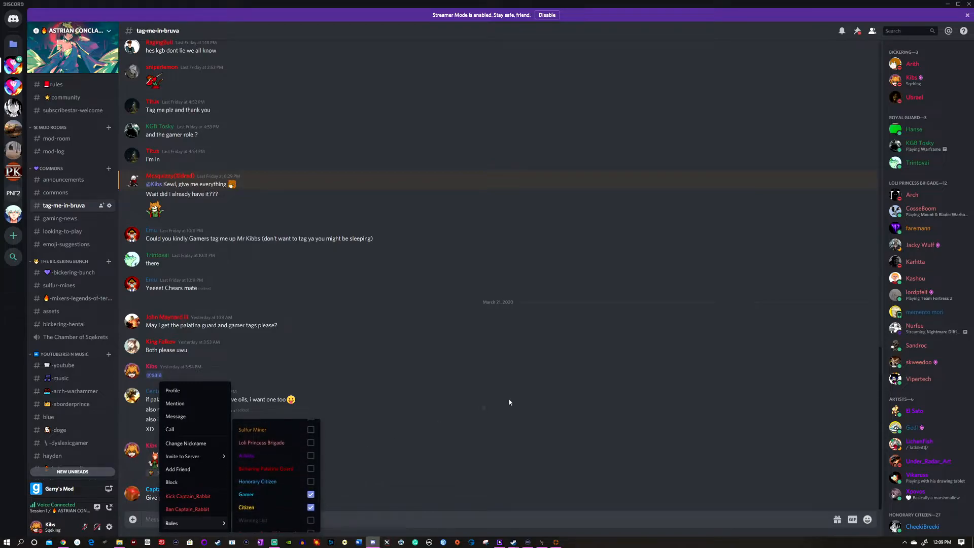
click(509, 402)
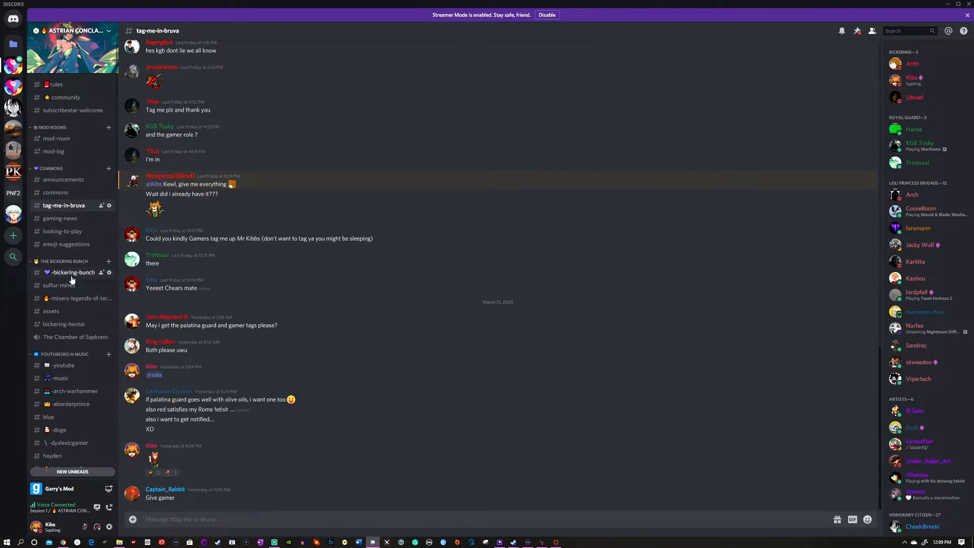
click(73, 272)
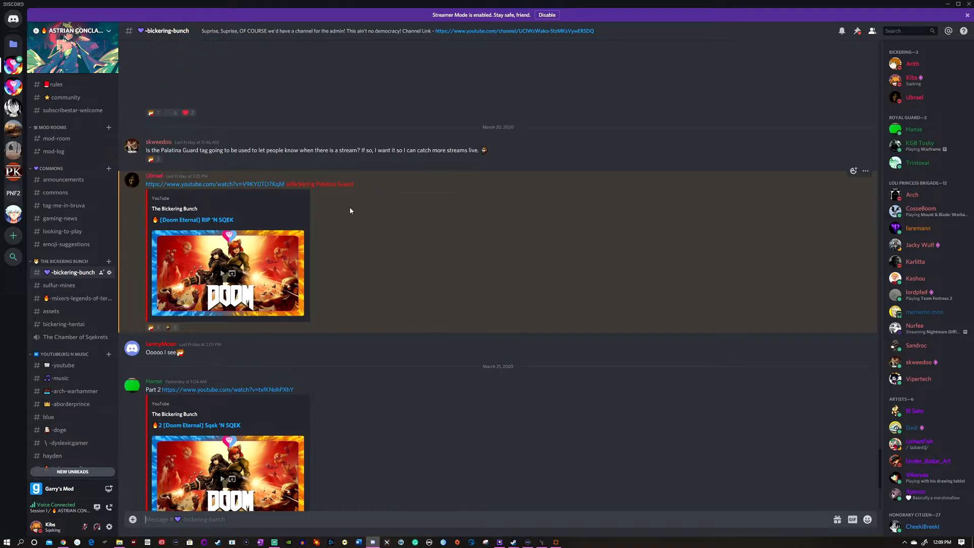
scroll(down, 3)
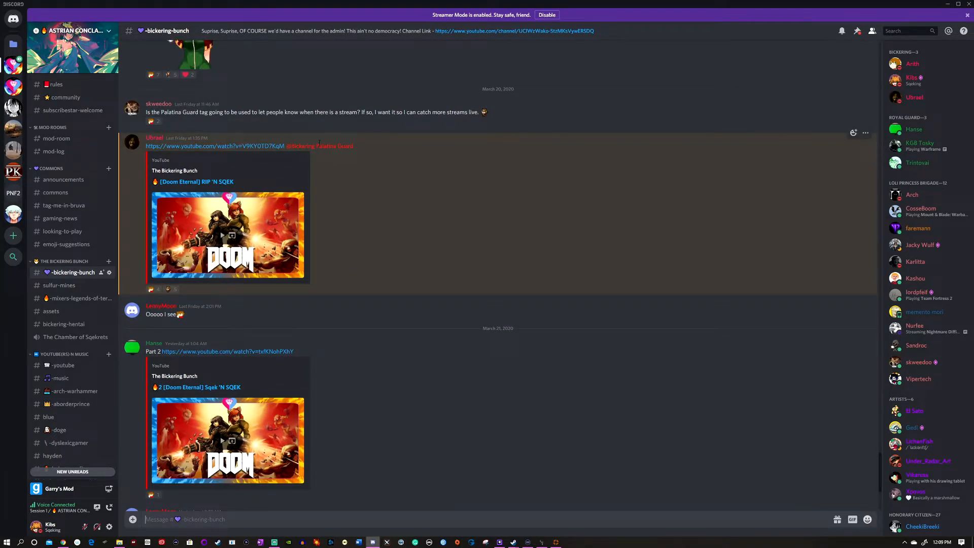
mouse_move(426, 130)
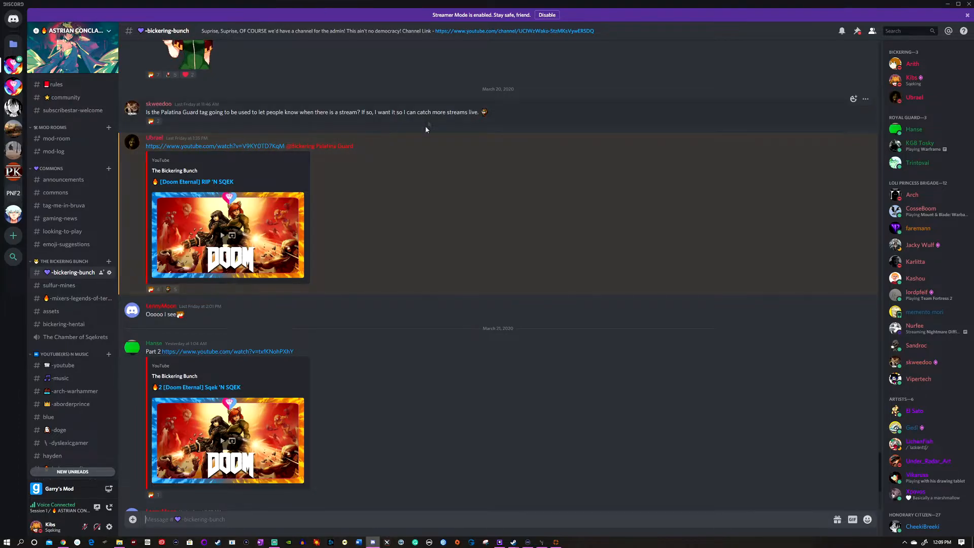
scroll(down, 3)
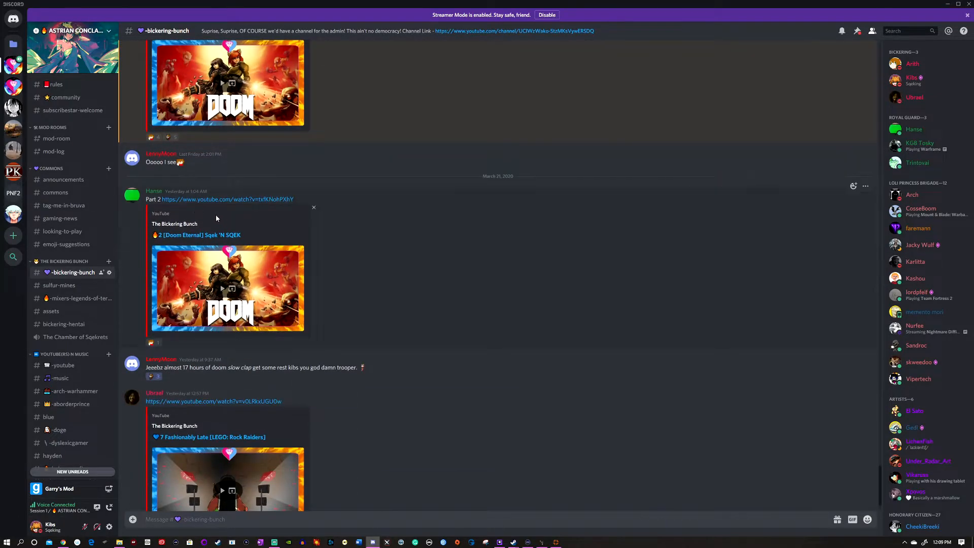
scroll(up, 3)
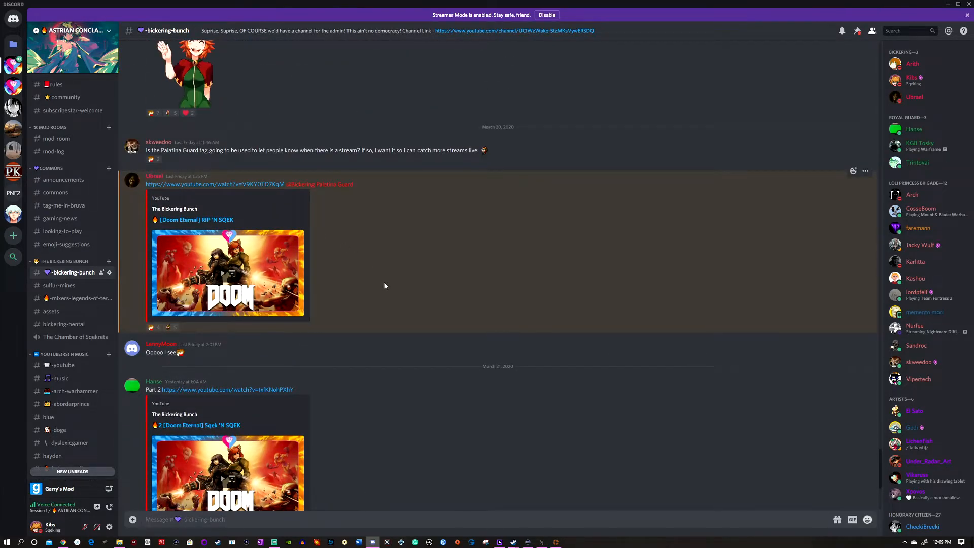
mouse_move(384, 310)
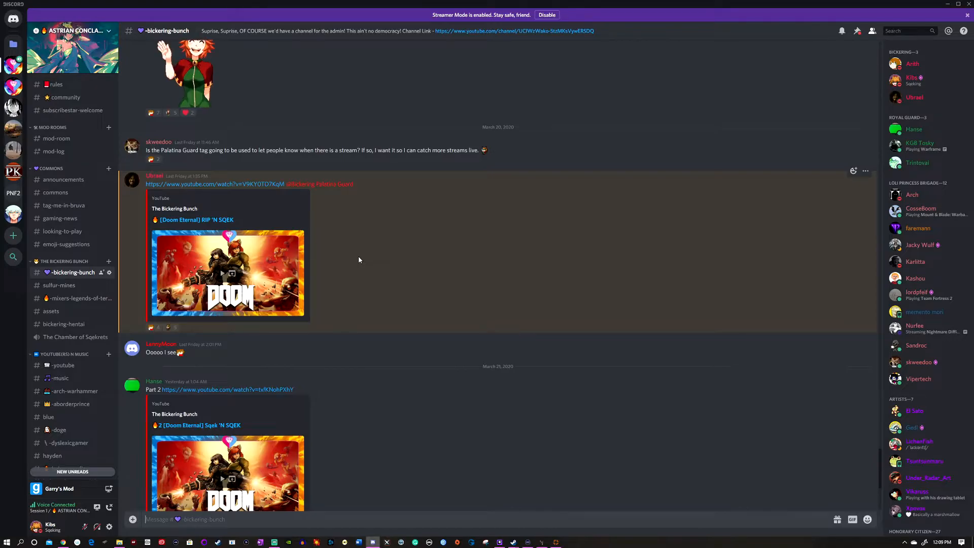
mouse_move(354, 280)
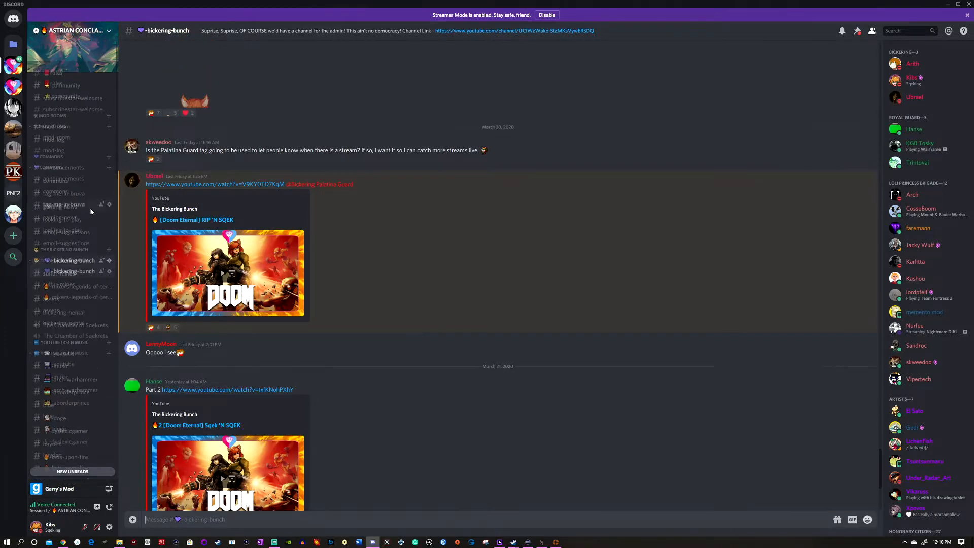
Scroll the channel sidebar and collapse the Commons and Mod Rooms categories
scroll(down, 3)
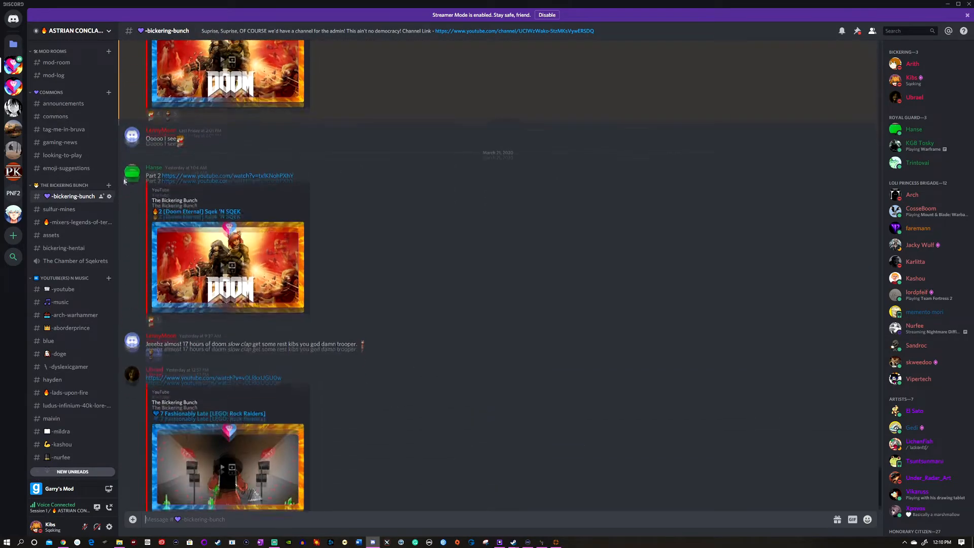
scroll(down, 3)
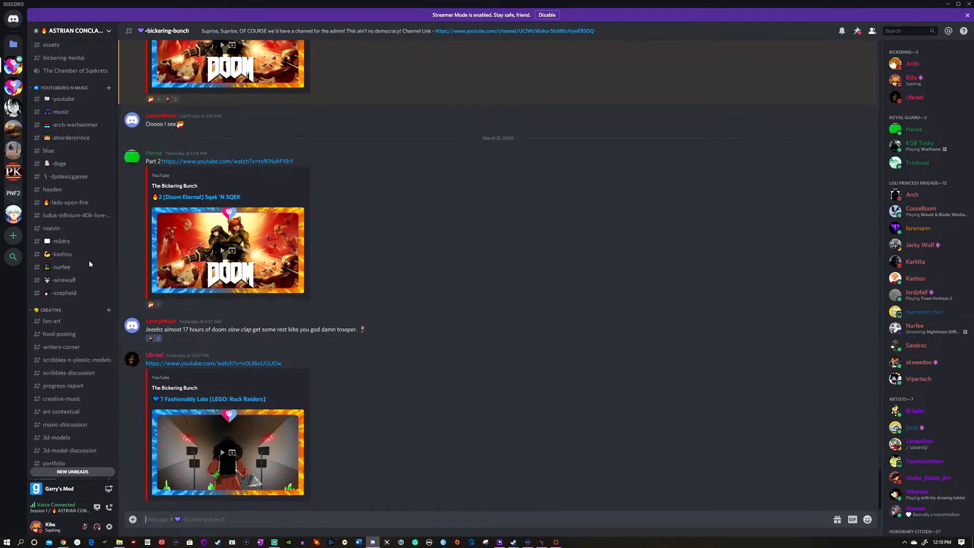
scroll(down, 3)
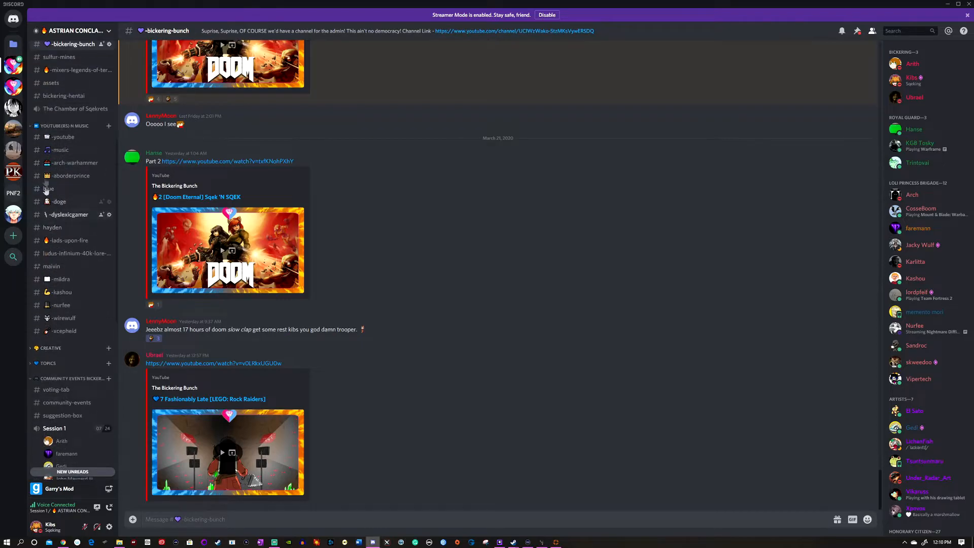
scroll(up, 3)
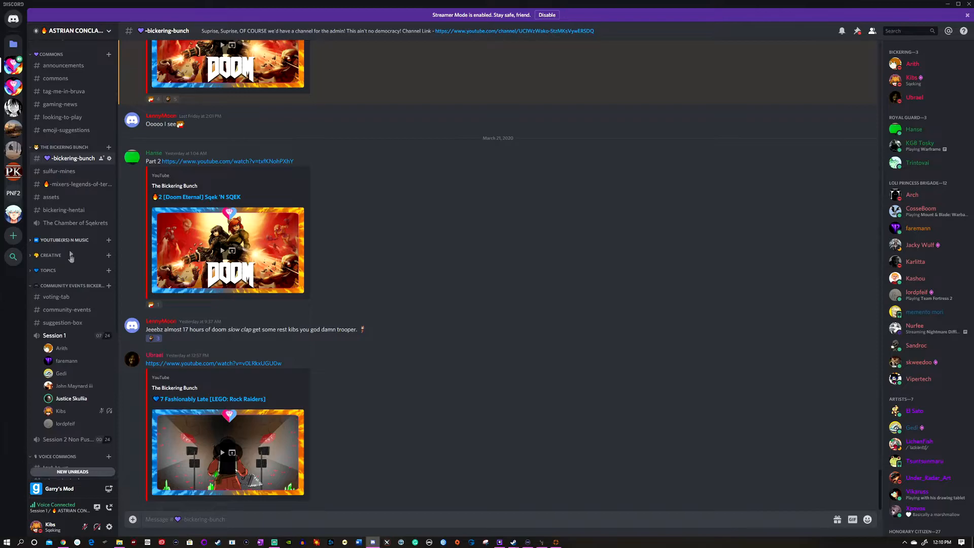
scroll(up, 3)
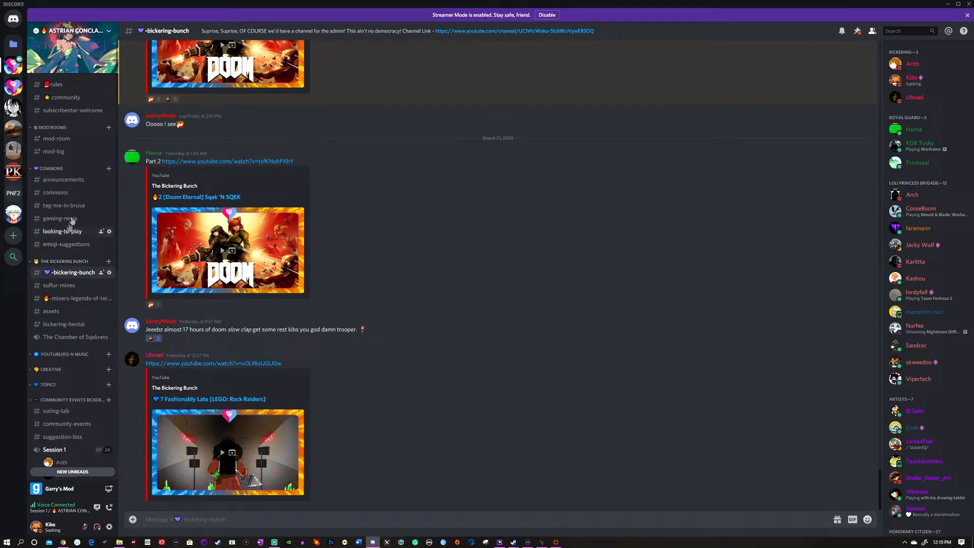
click(51, 168)
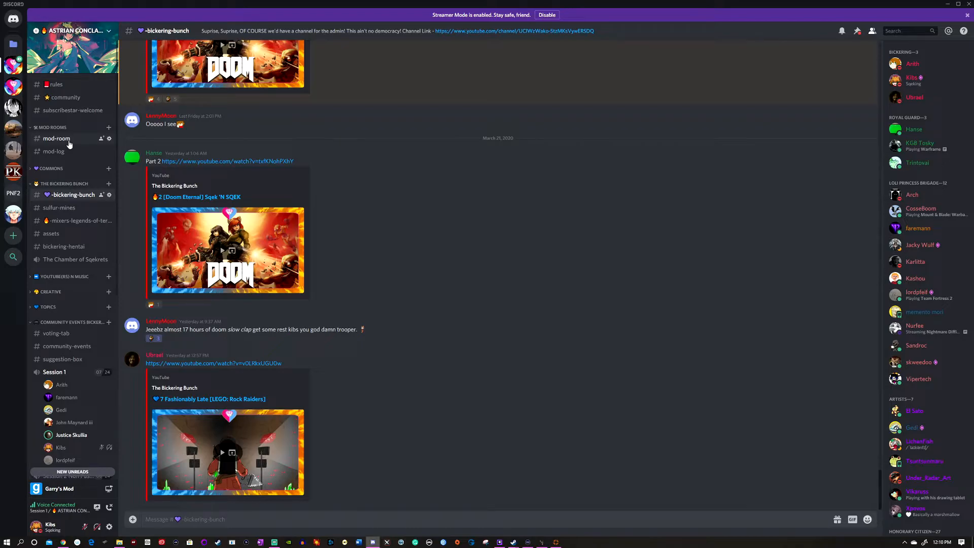
click(51, 168)
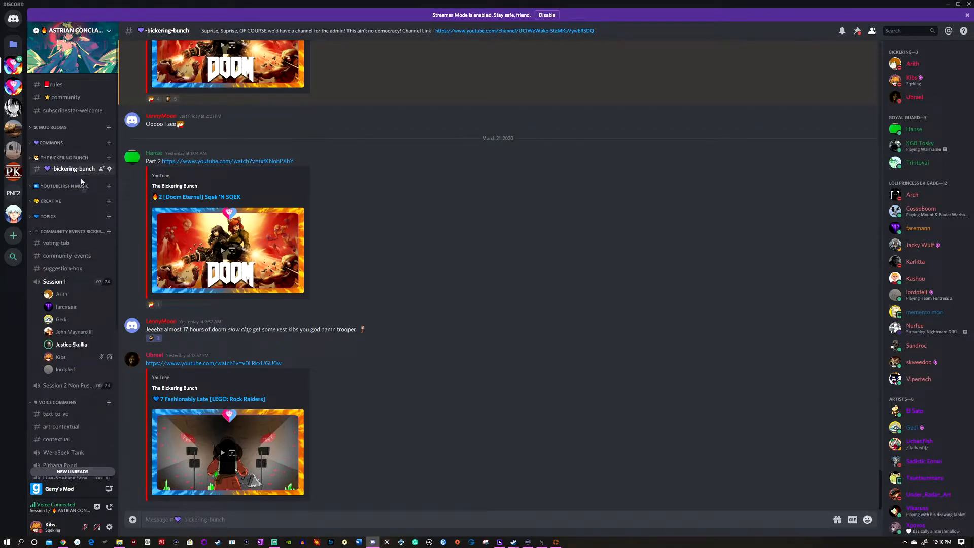
mouse_move(52, 129)
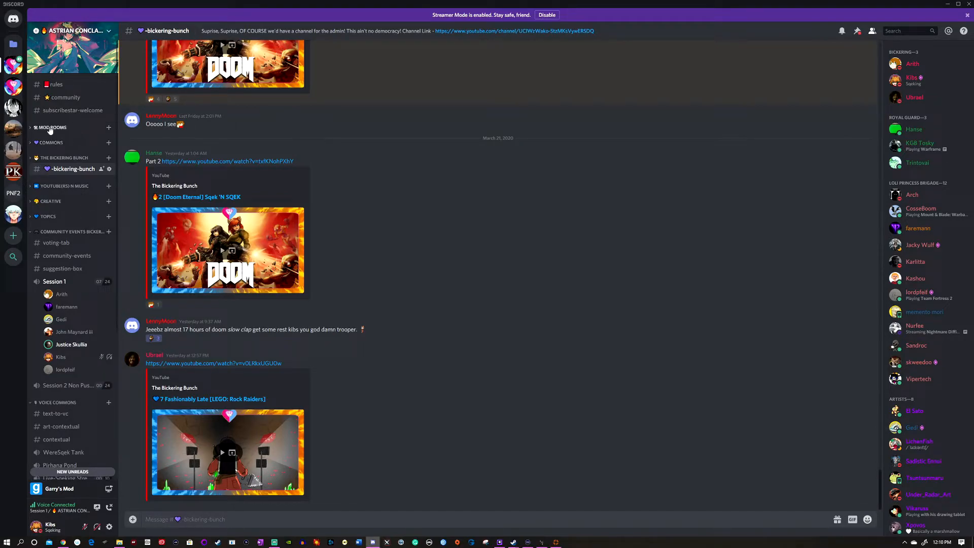
Re-expand the COMMONS category to list its channels, including announcements
click(52, 142)
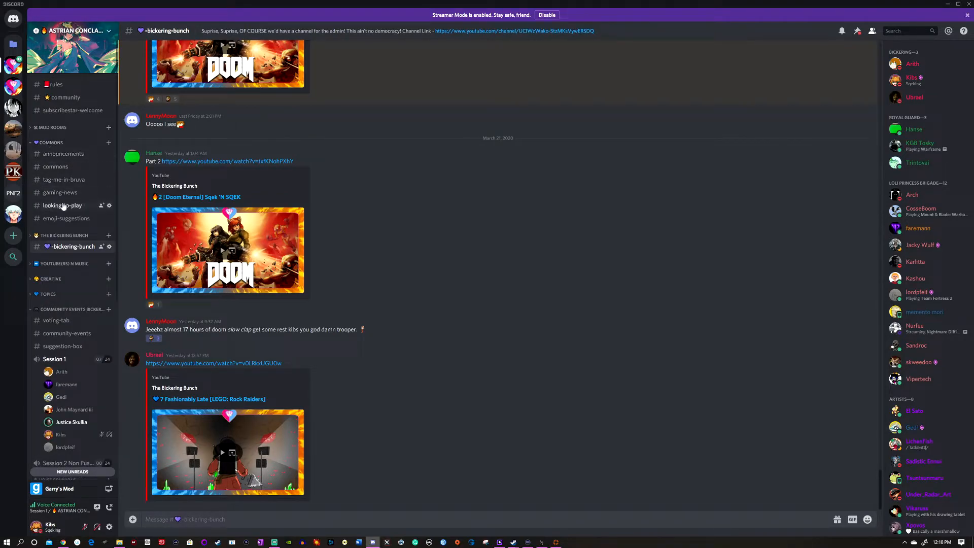
mouse_move(61, 214)
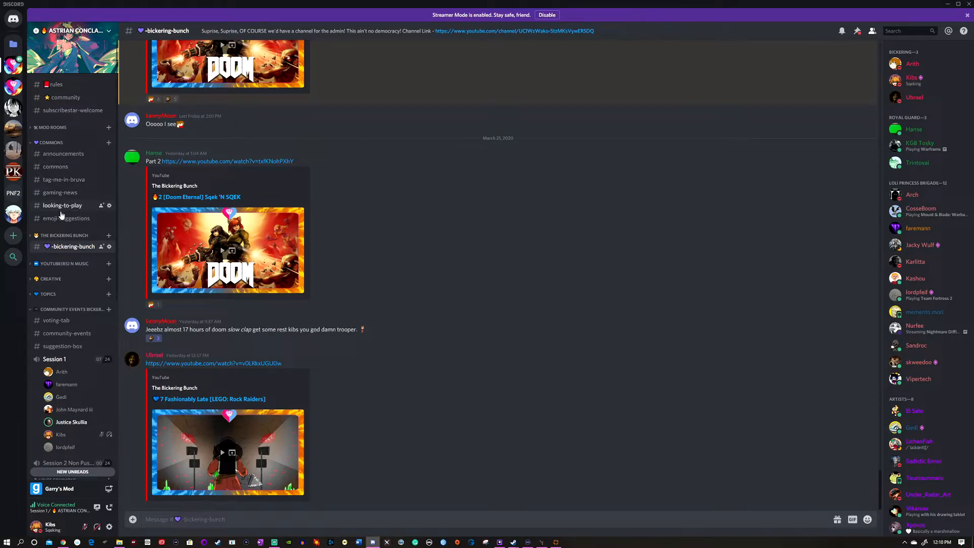
mouse_move(64, 180)
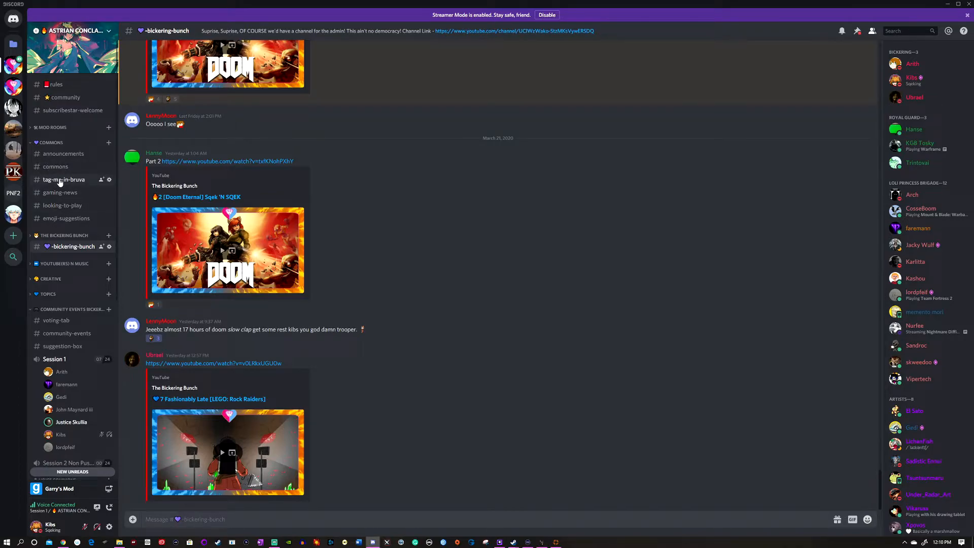
mouse_move(63, 153)
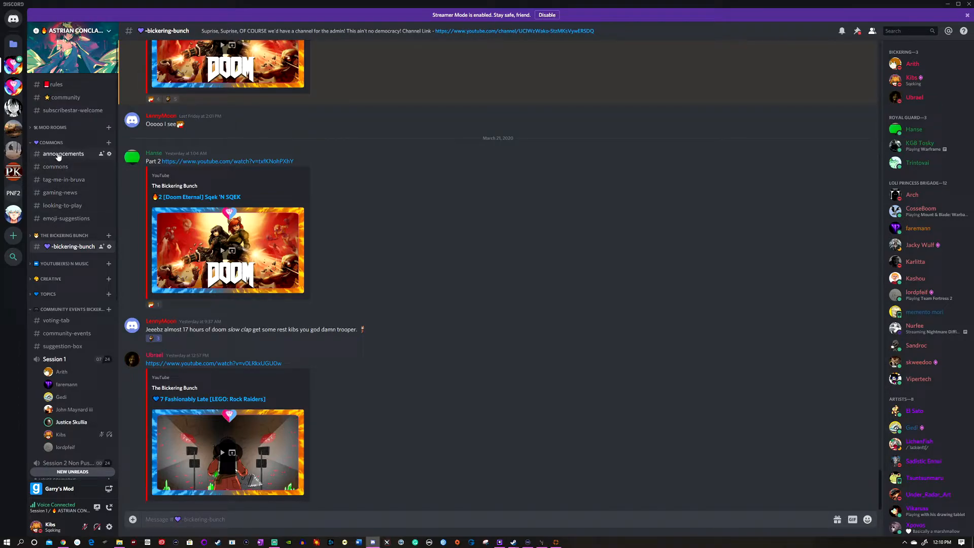
Open #announcements and read its new-role and server update posts
click(63, 153)
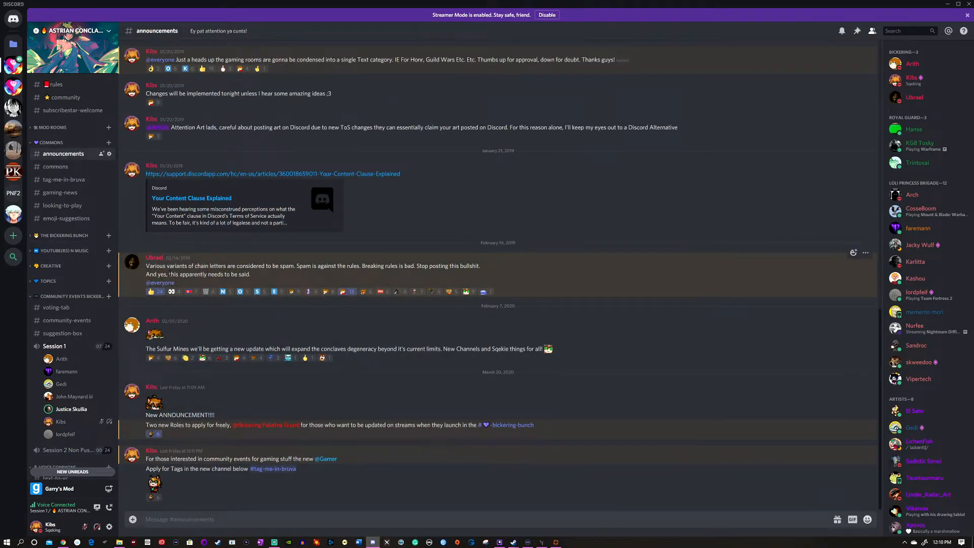
mouse_move(188, 394)
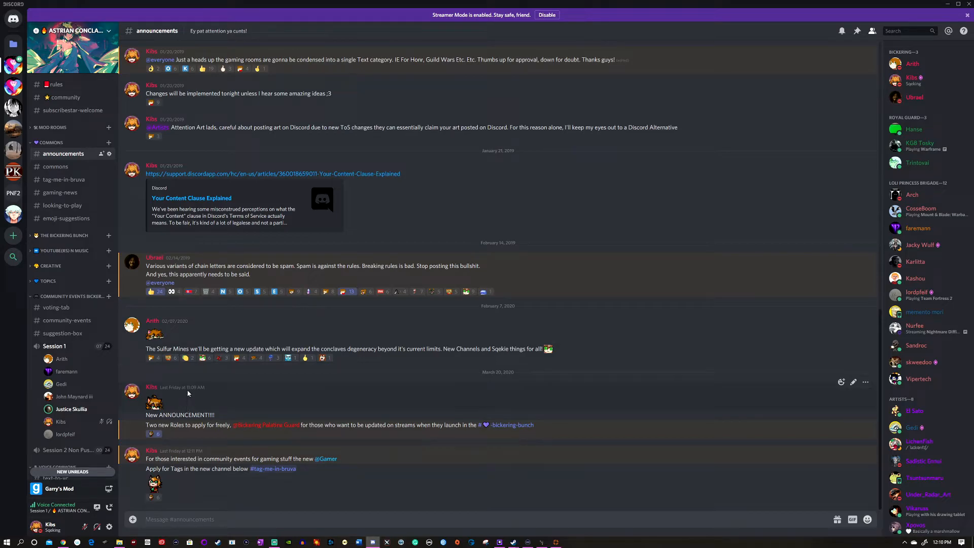
mouse_move(171, 173)
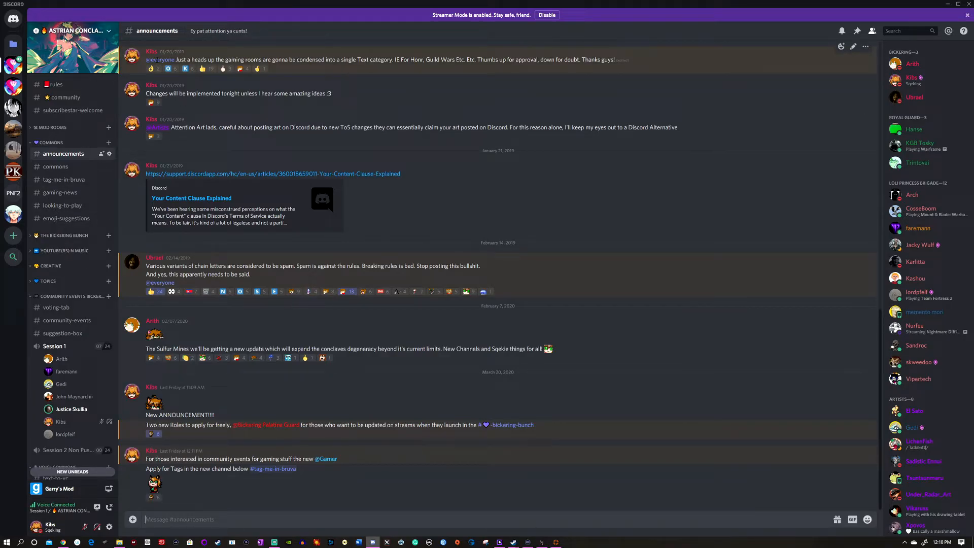
mouse_move(182, 290)
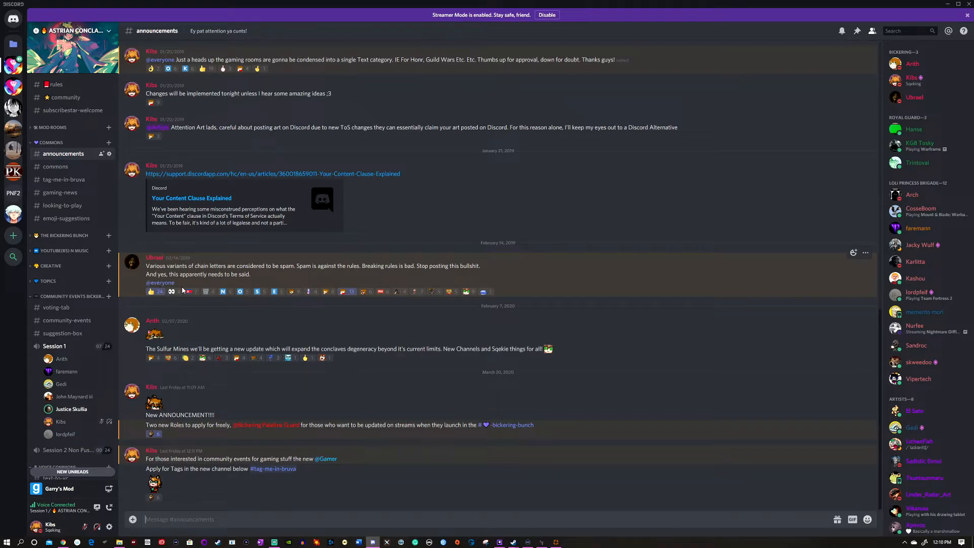
double_click(160, 283)
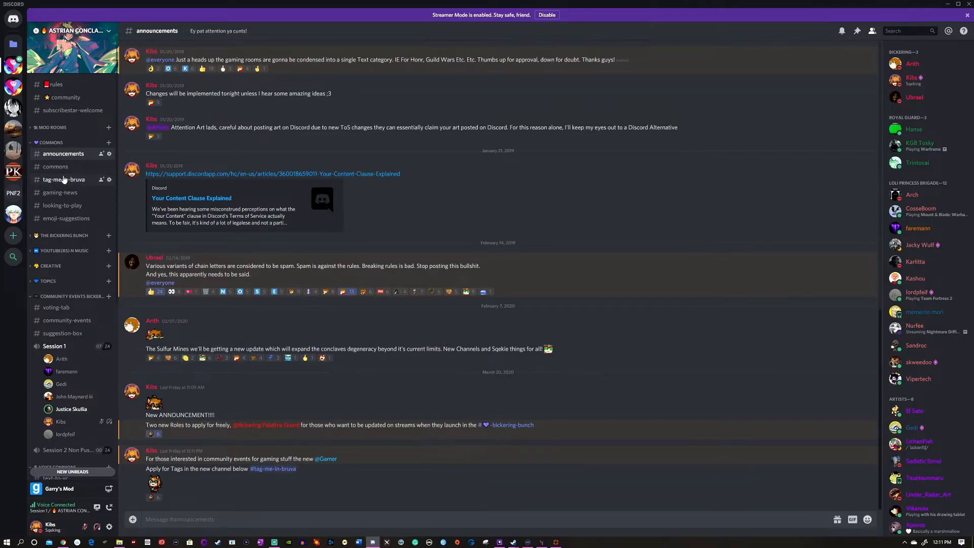
mouse_move(77, 309)
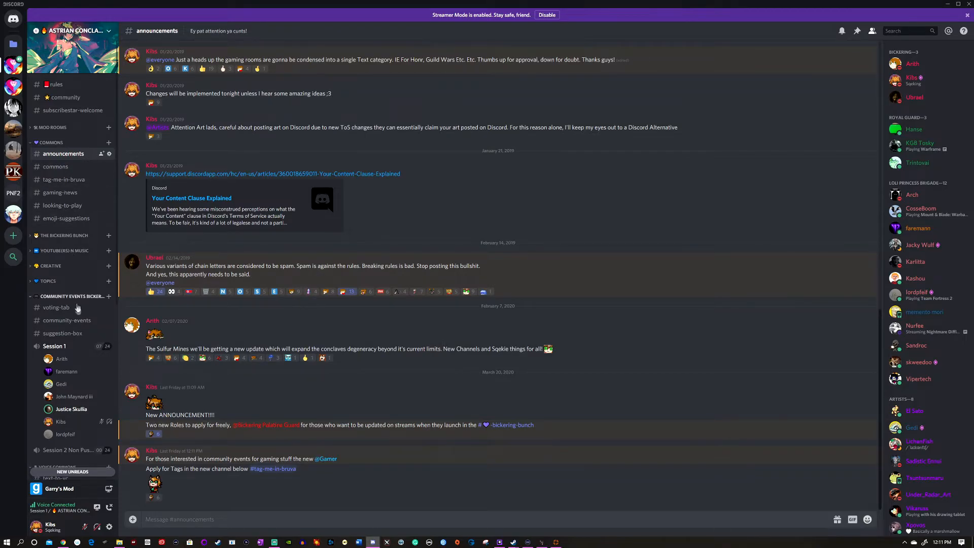
Visit #voting-tab, then #community-events showing the TF2 community event
click(57, 307)
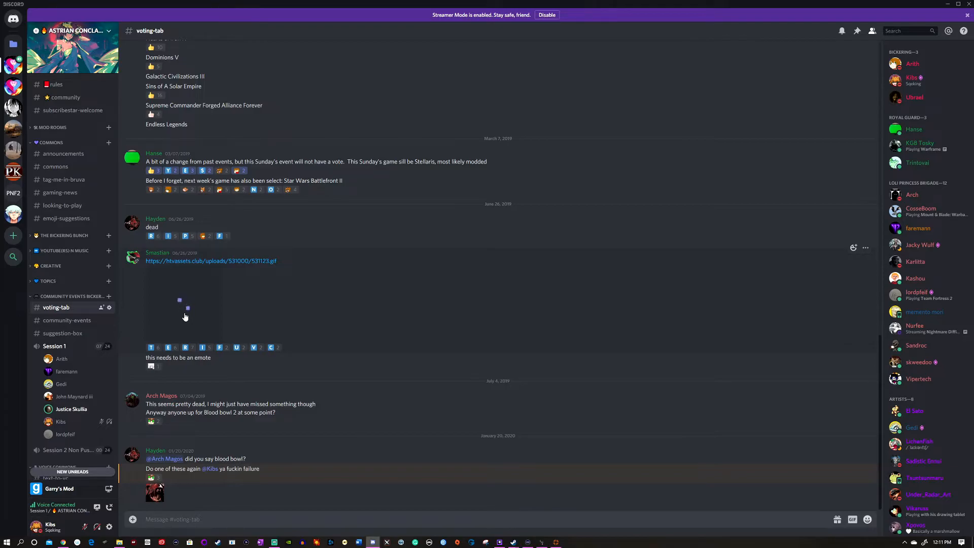
mouse_move(264, 305)
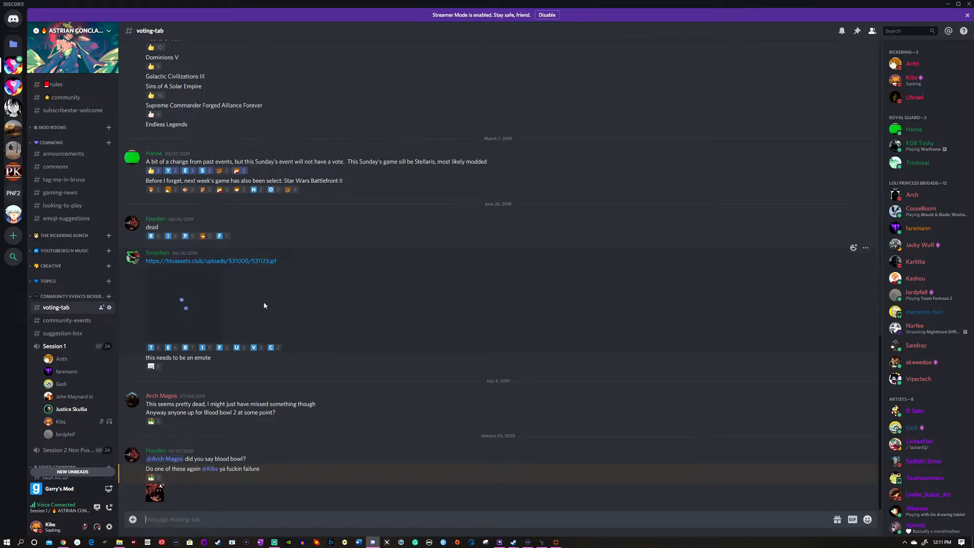
mouse_move(427, 351)
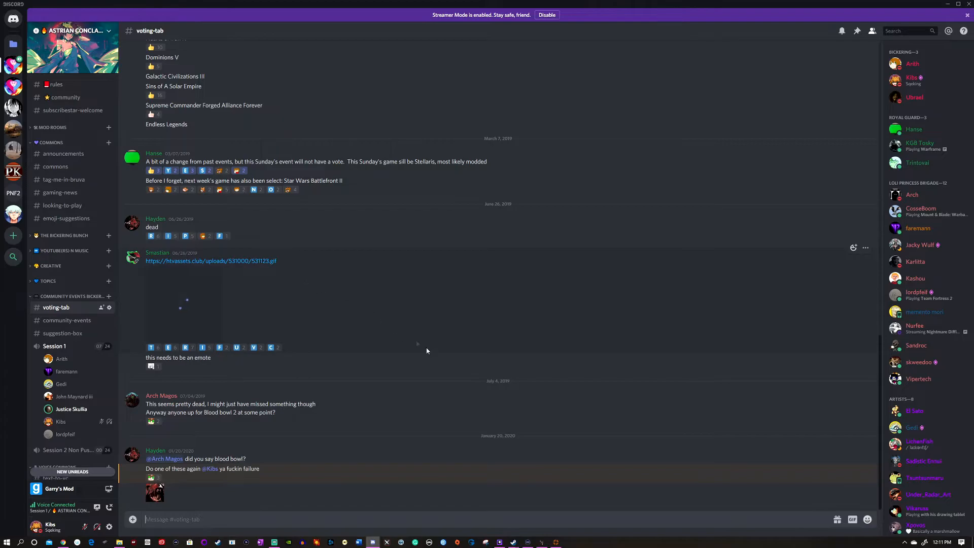
mouse_move(481, 456)
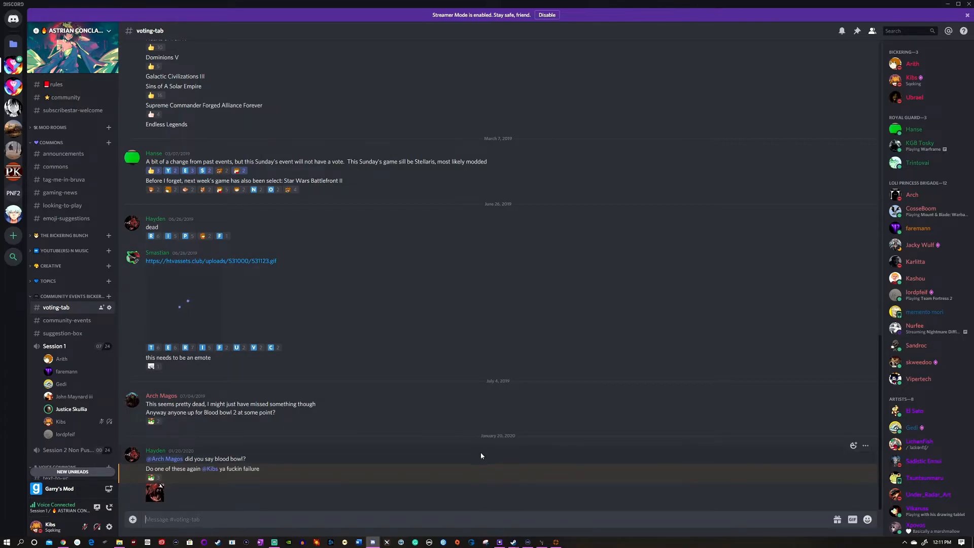
mouse_move(446, 380)
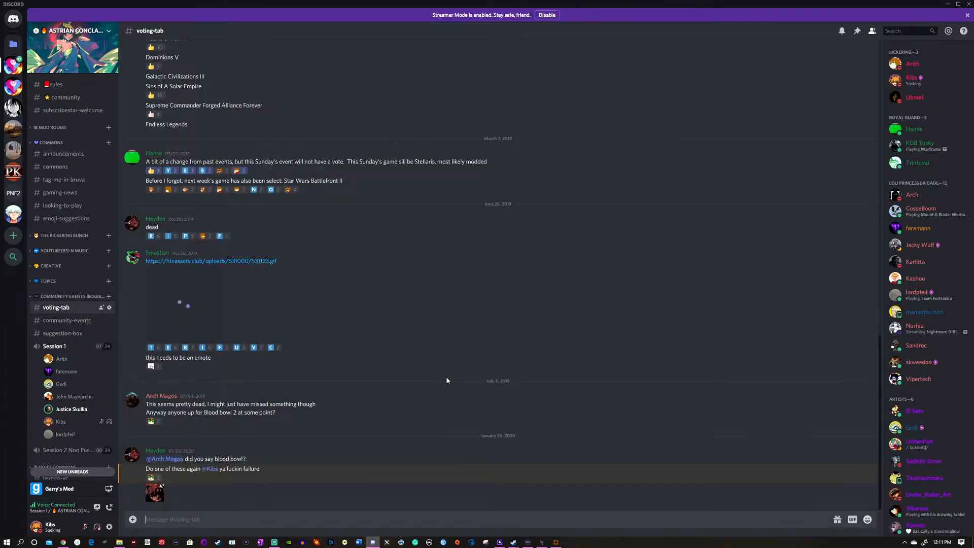
mouse_move(110, 216)
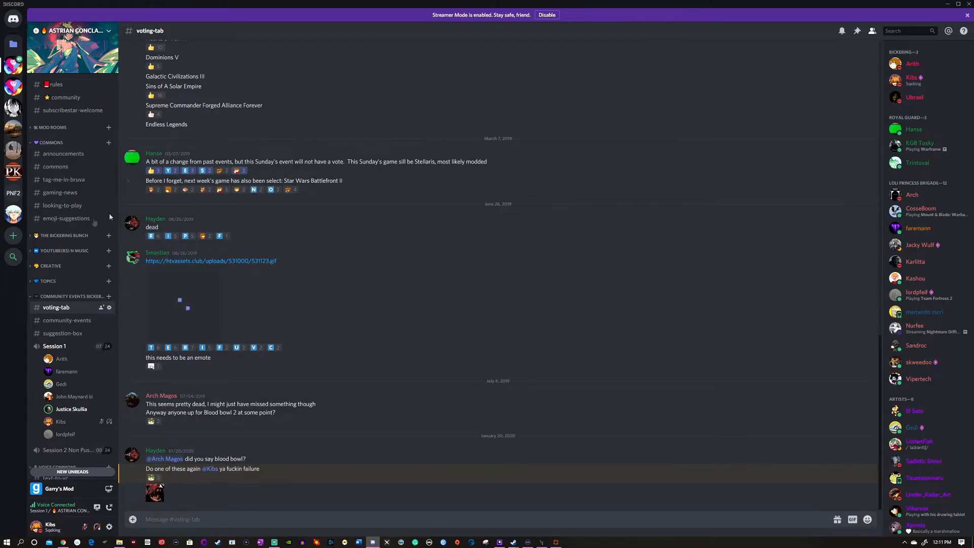
mouse_move(92, 522)
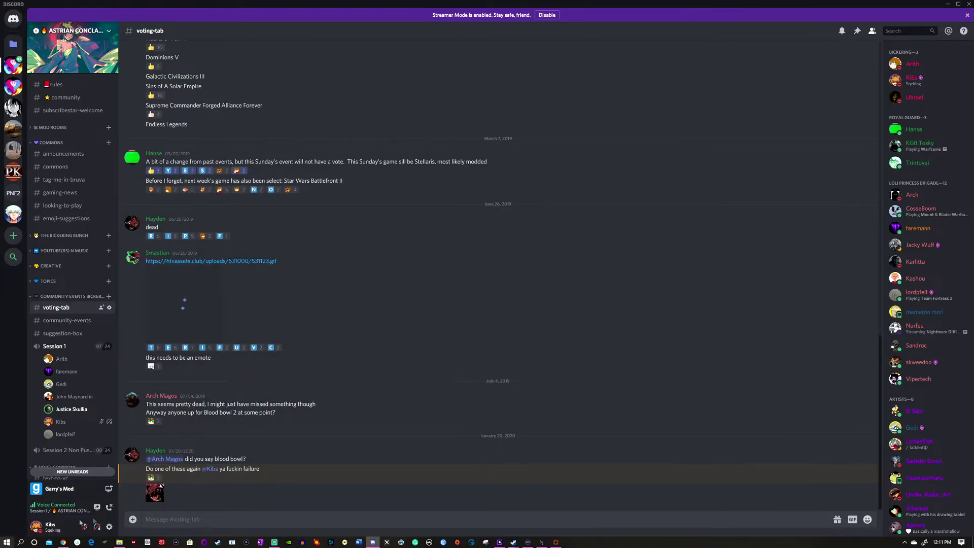
click(67, 321)
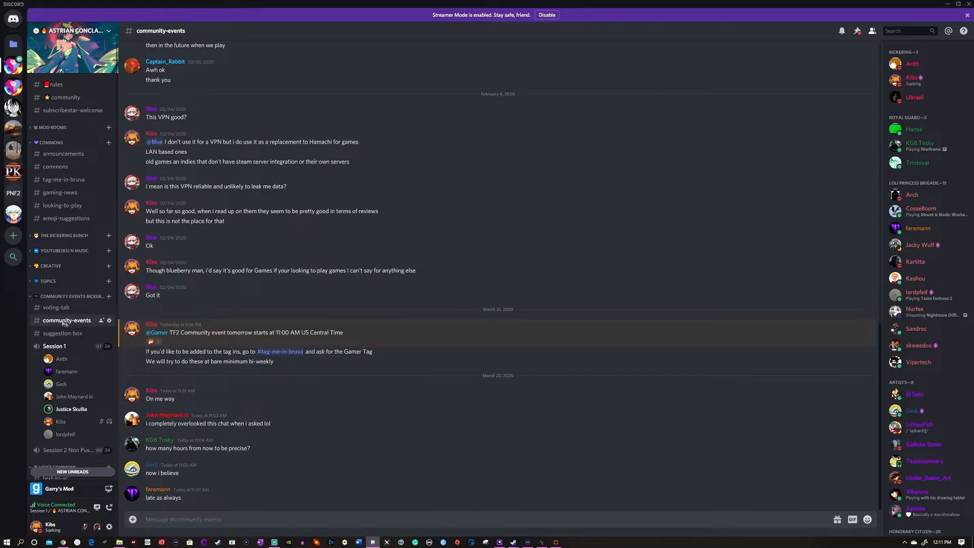
mouse_move(215, 327)
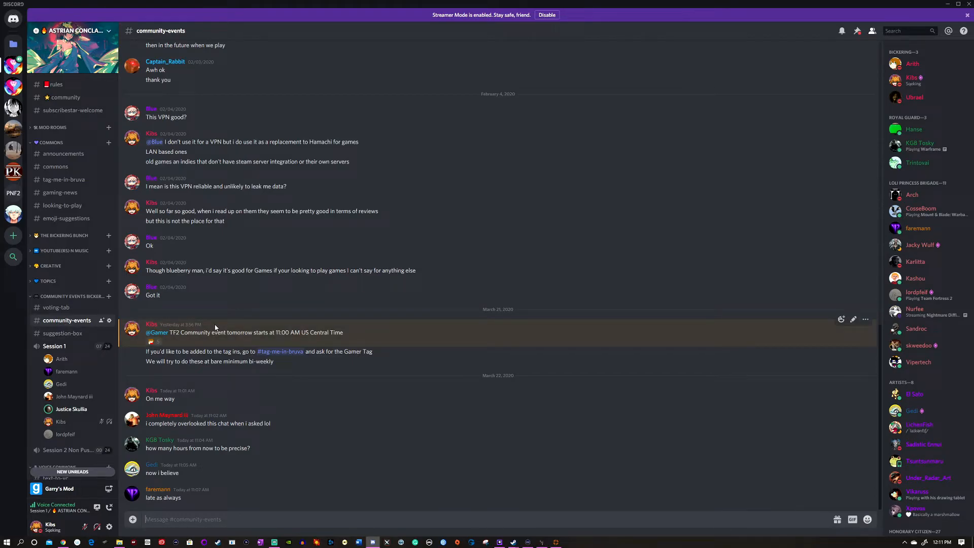
mouse_move(254, 299)
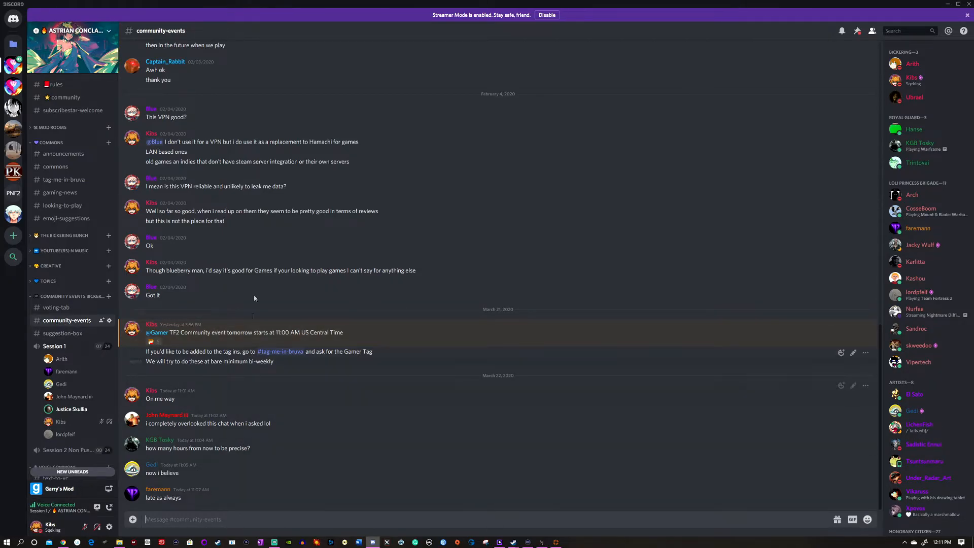
Open #suggestion-box and browse game suggestions like Warframe and Stellaris
click(62, 333)
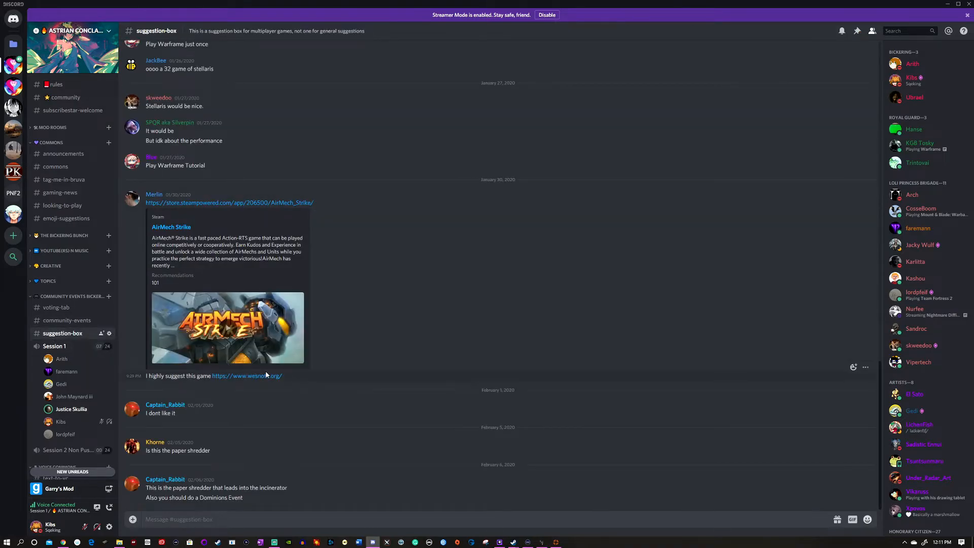
scroll(up, 3)
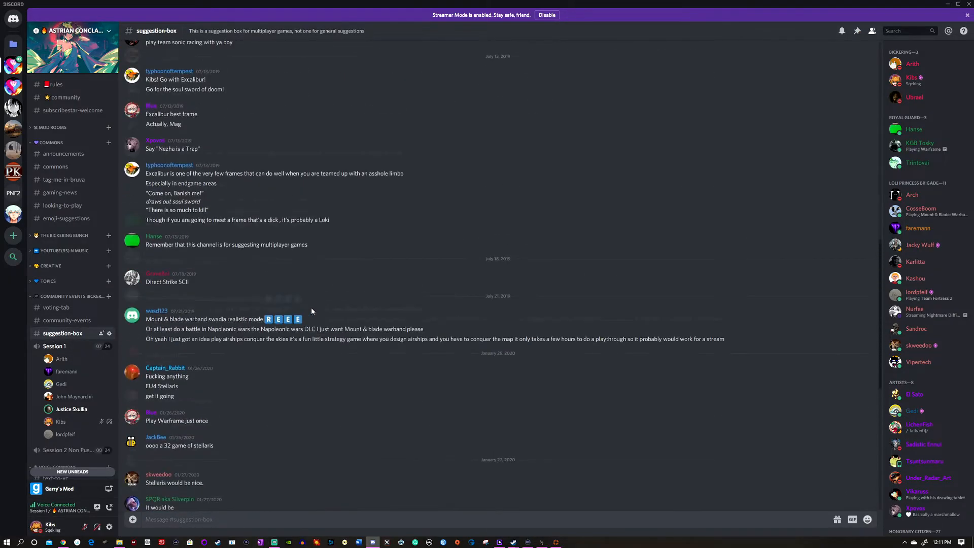
scroll(down, 3)
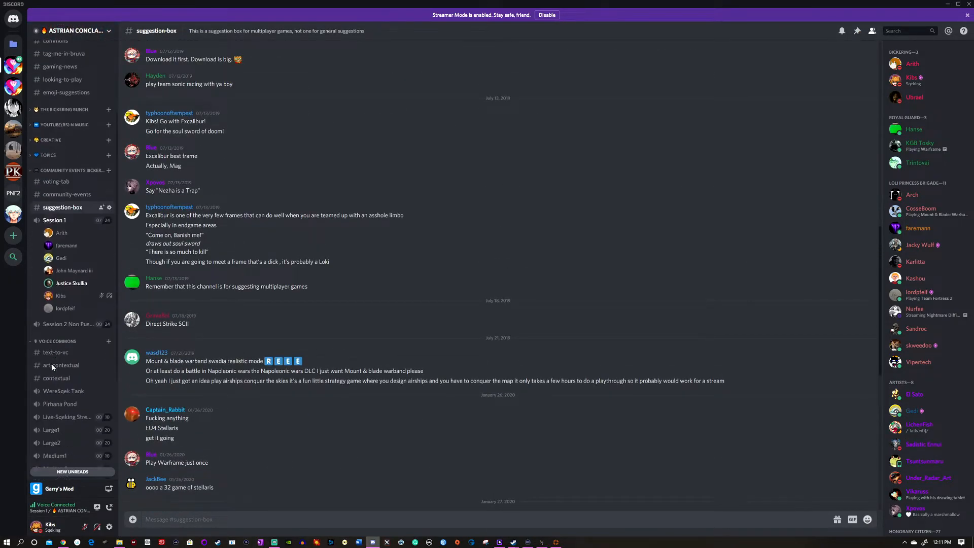
scroll(down, 3)
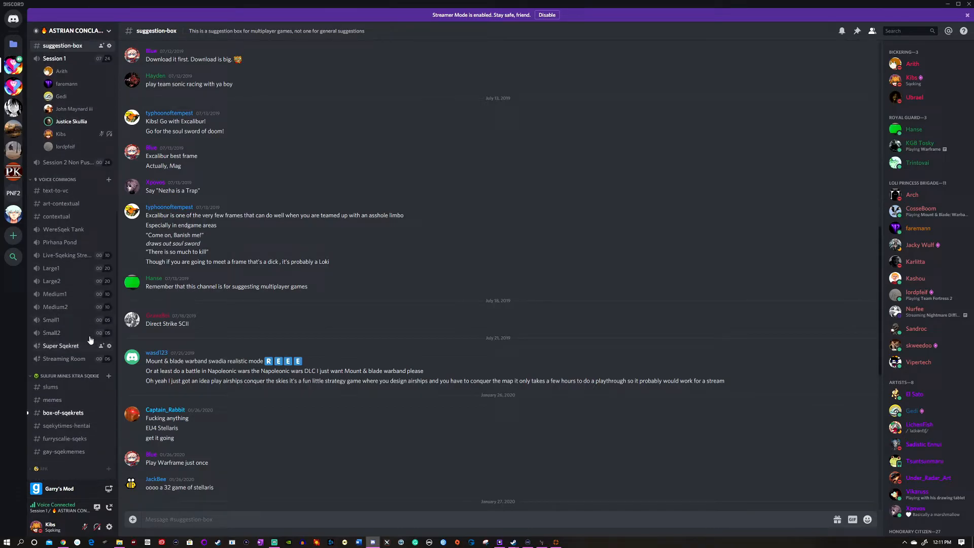
scroll(up, 3)
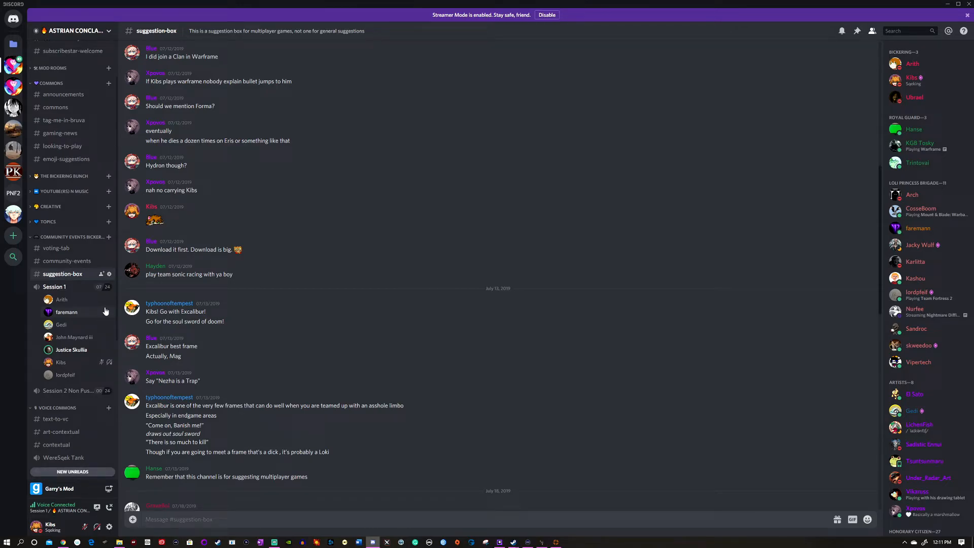
mouse_move(114, 329)
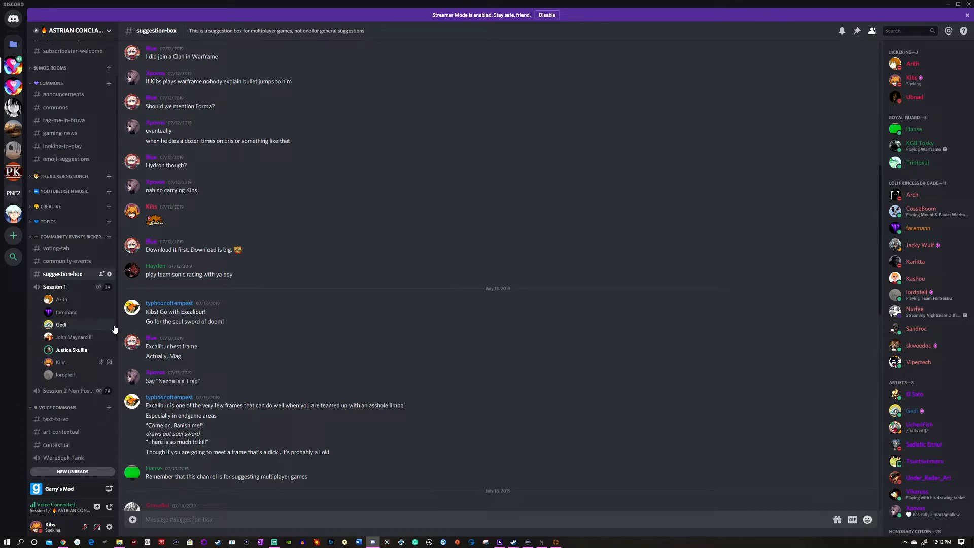
scroll(down, 3)
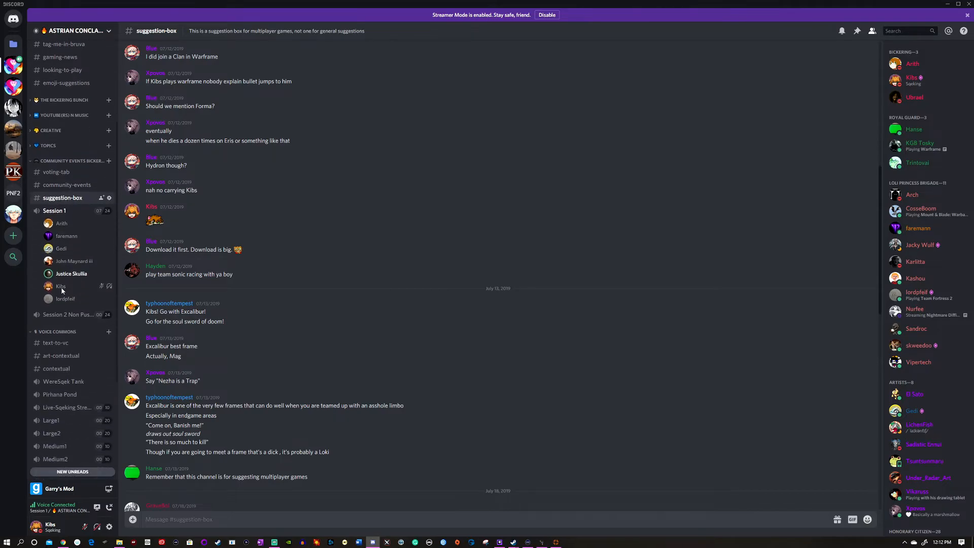
scroll(down, 3)
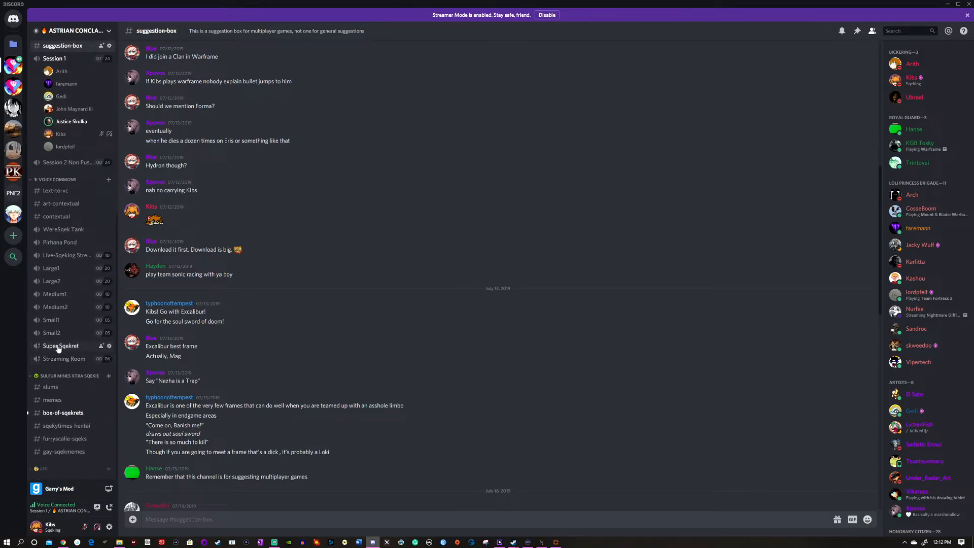
mouse_move(75, 333)
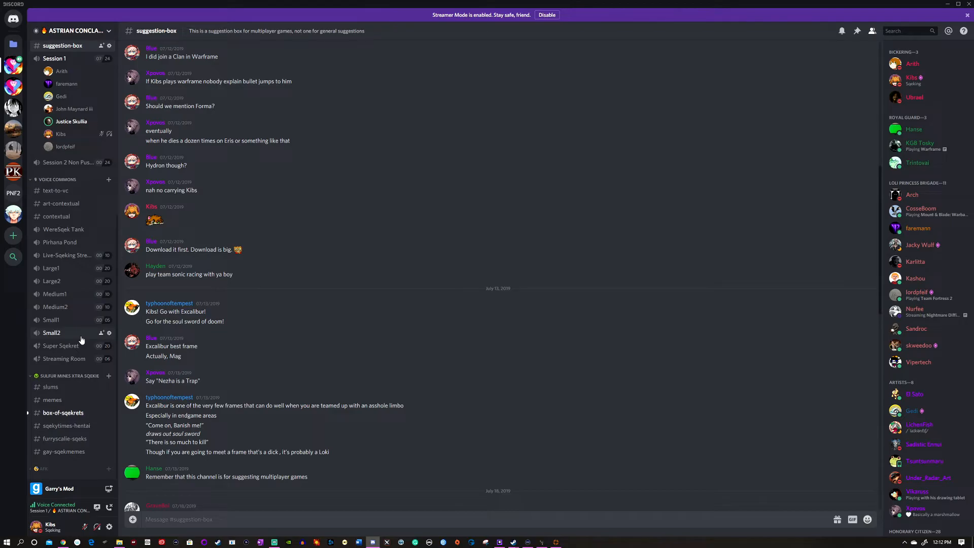
scroll(up, 3)
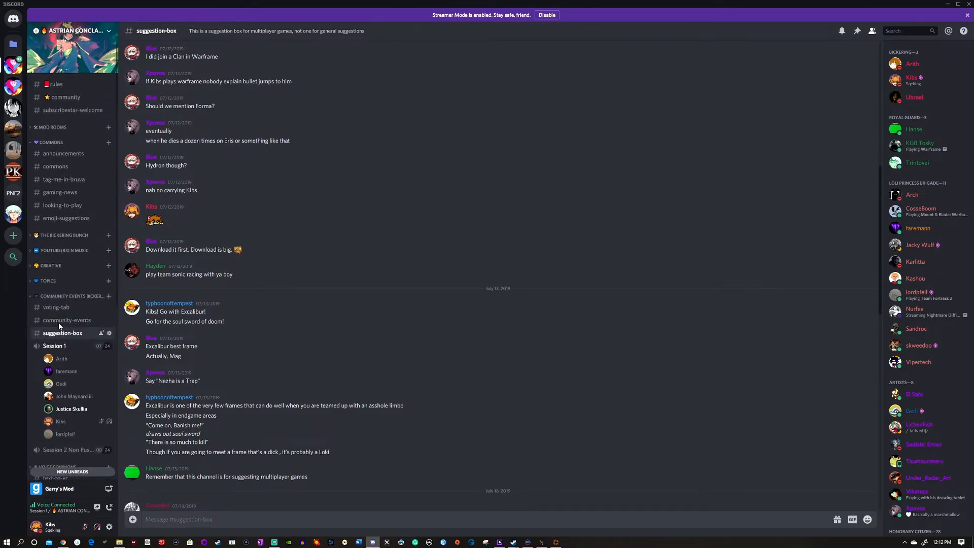
mouse_move(91, 307)
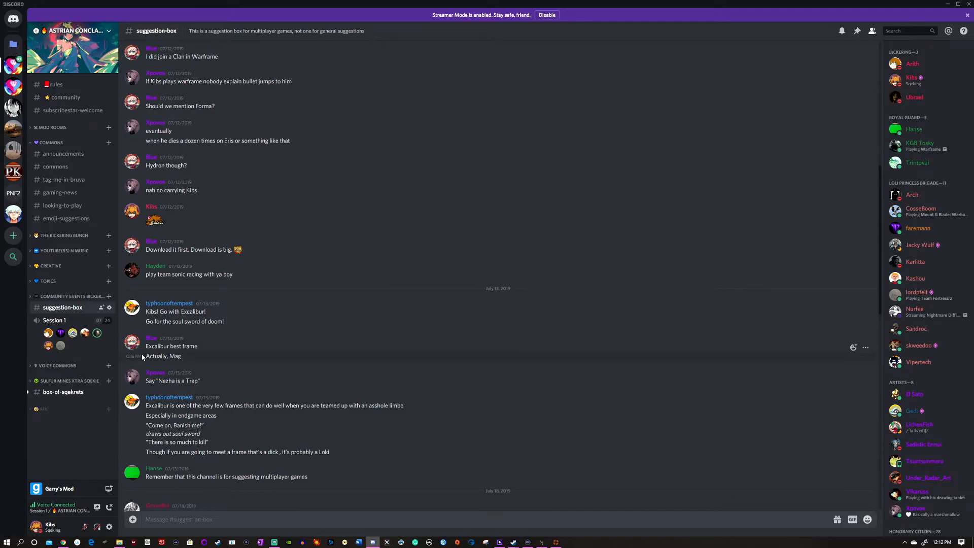
Toggle the COMMONS category closed, open, then closed again
scroll(up, 3)
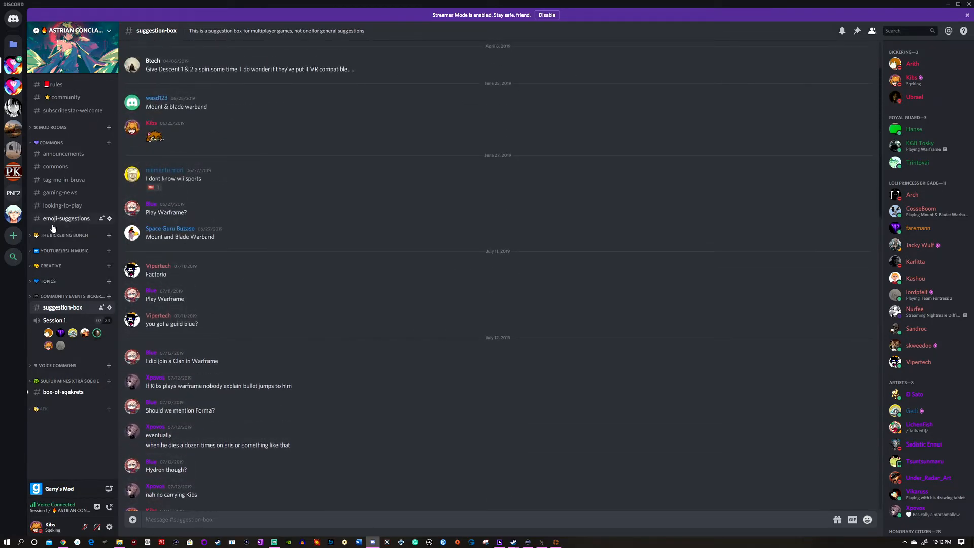
mouse_move(100, 274)
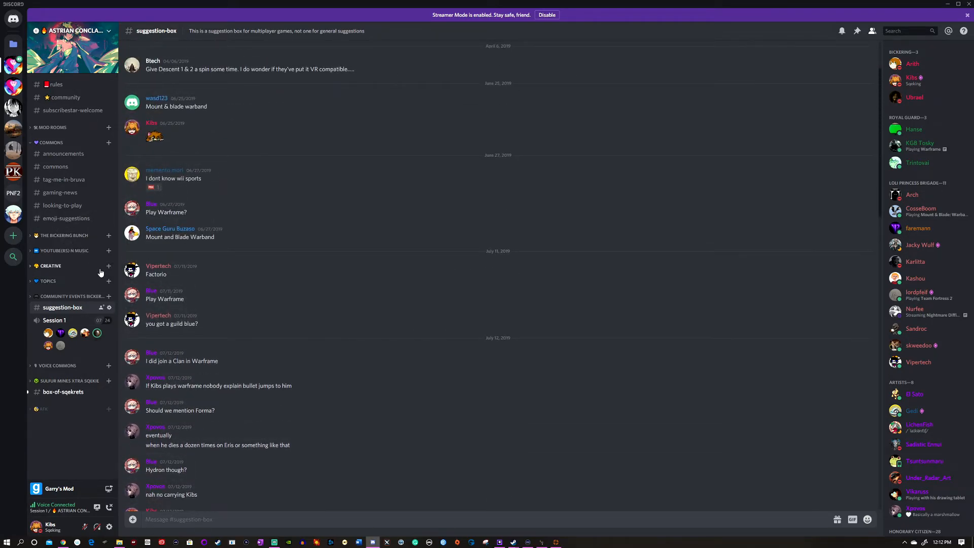
click(52, 142)
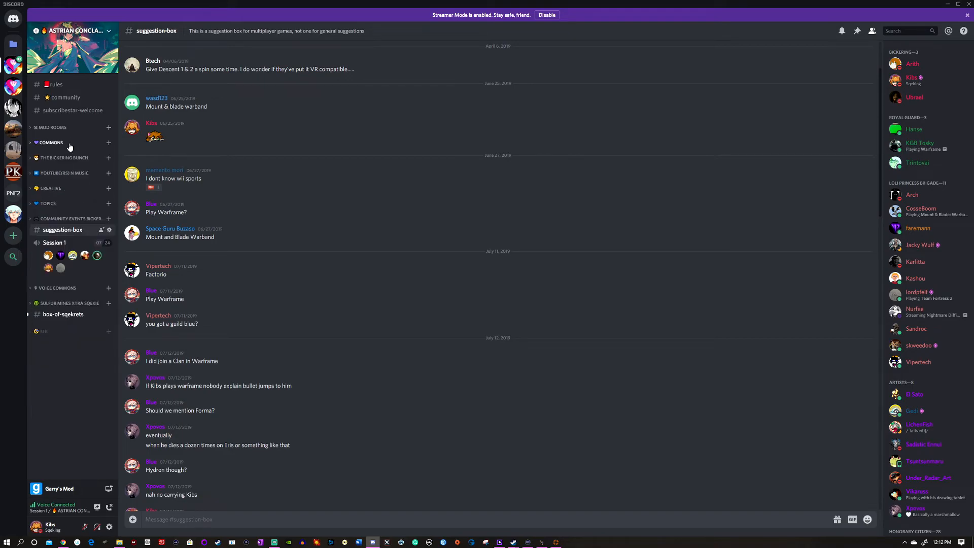
click(51, 142)
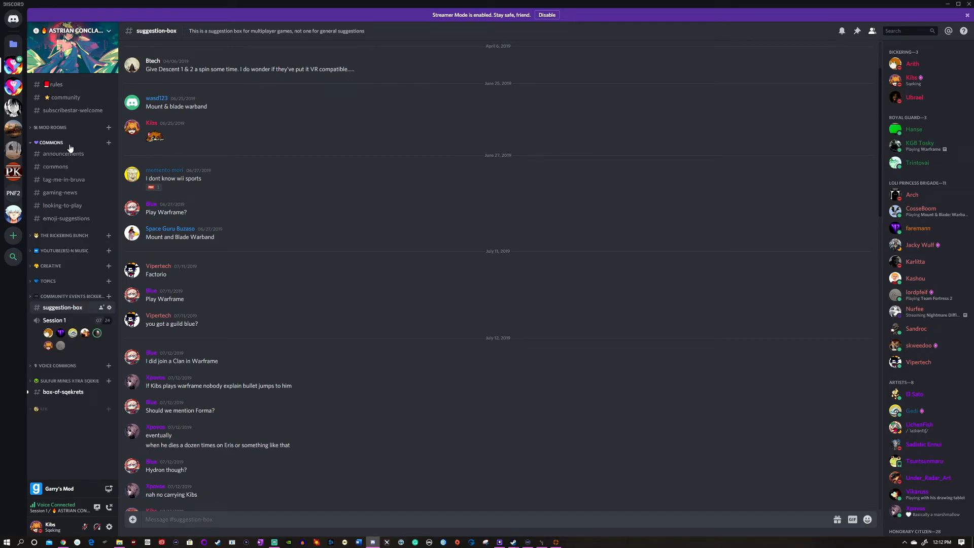
mouse_move(56, 166)
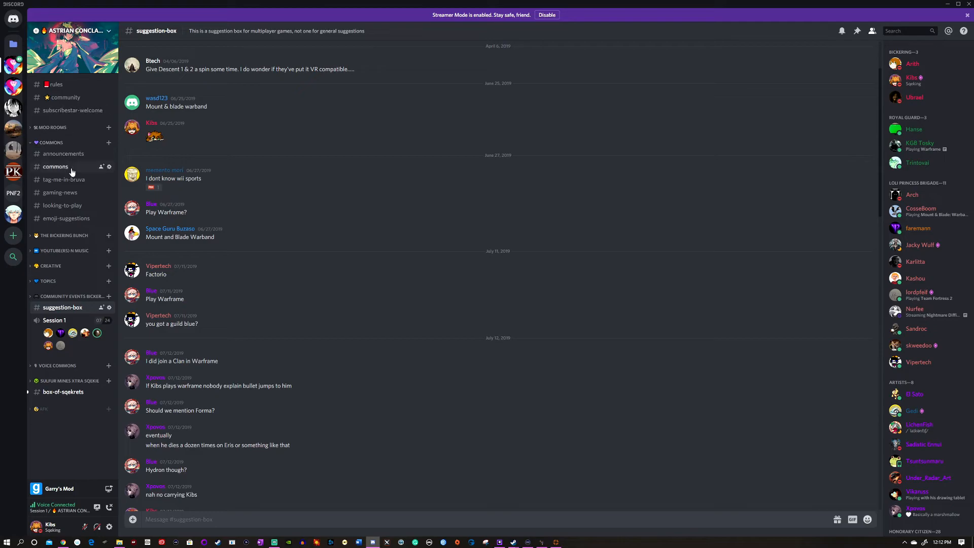
click(50, 142)
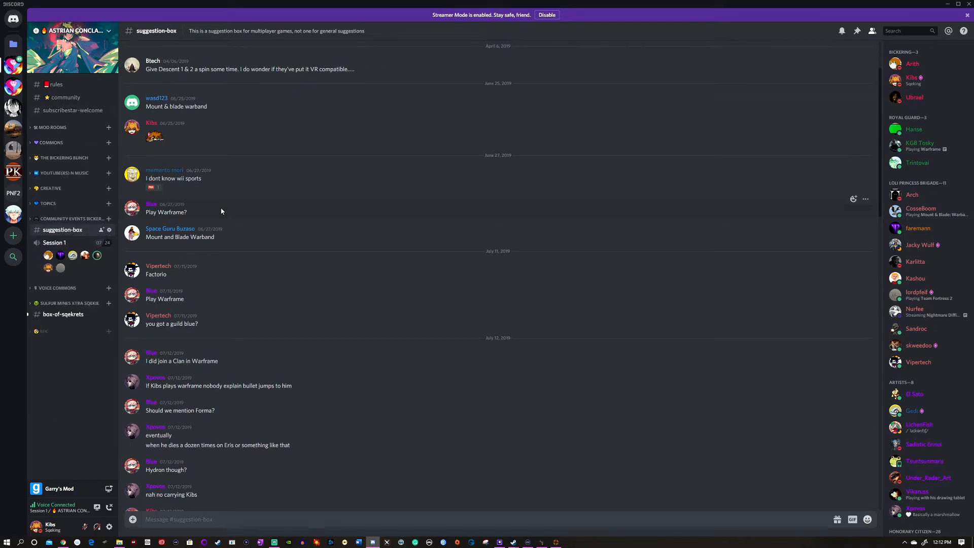
mouse_move(207, 155)
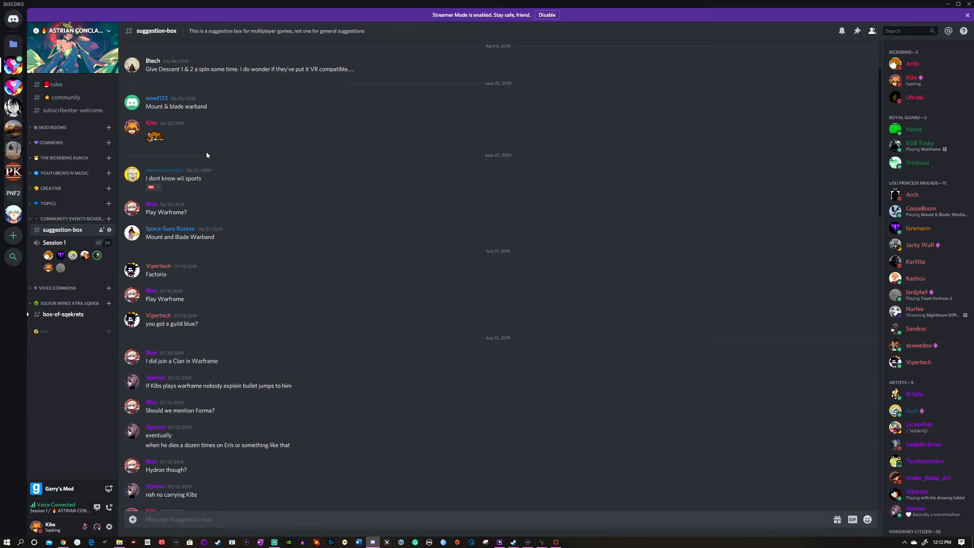
scroll(down, 3)
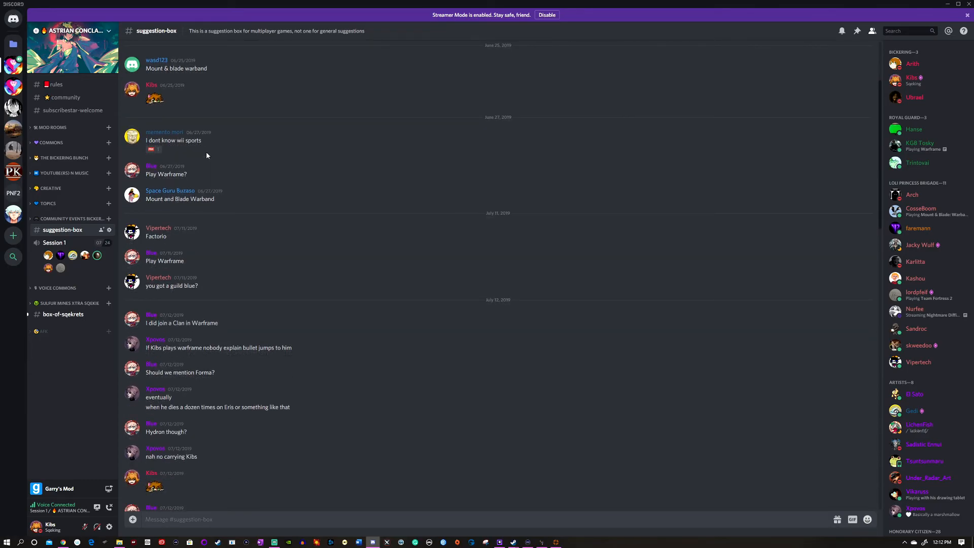
mouse_move(208, 157)
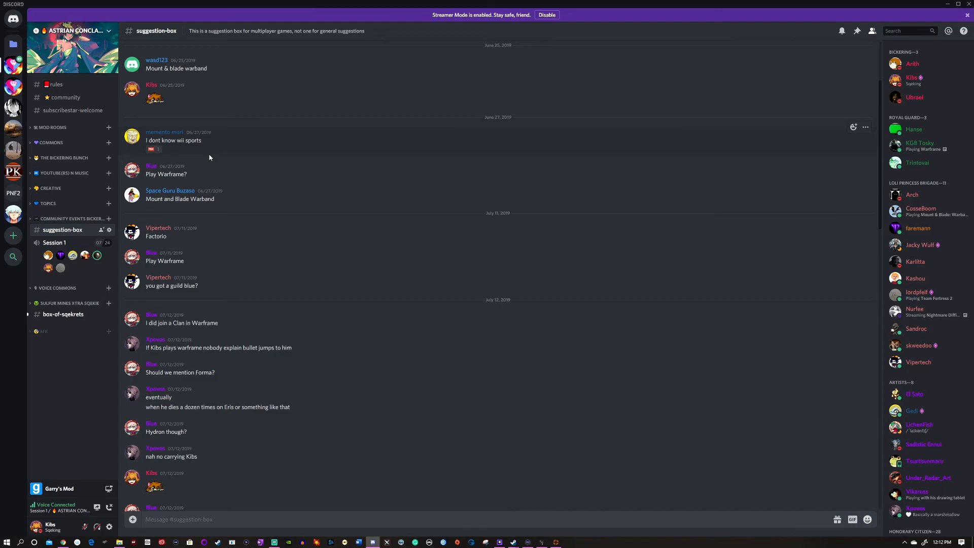